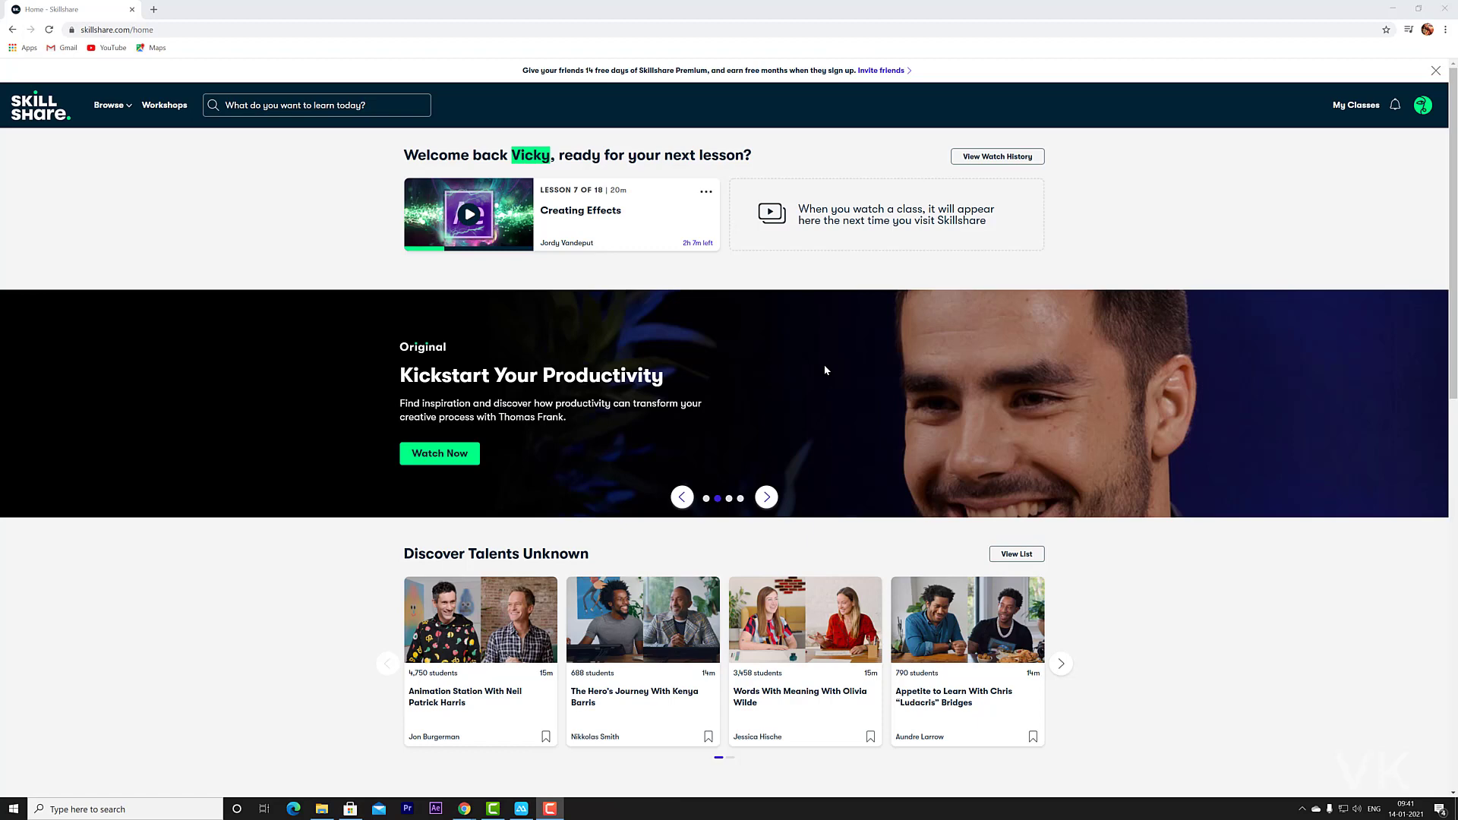
Open the account dropdown from the profile avatar on the home page
left_click(766, 496)
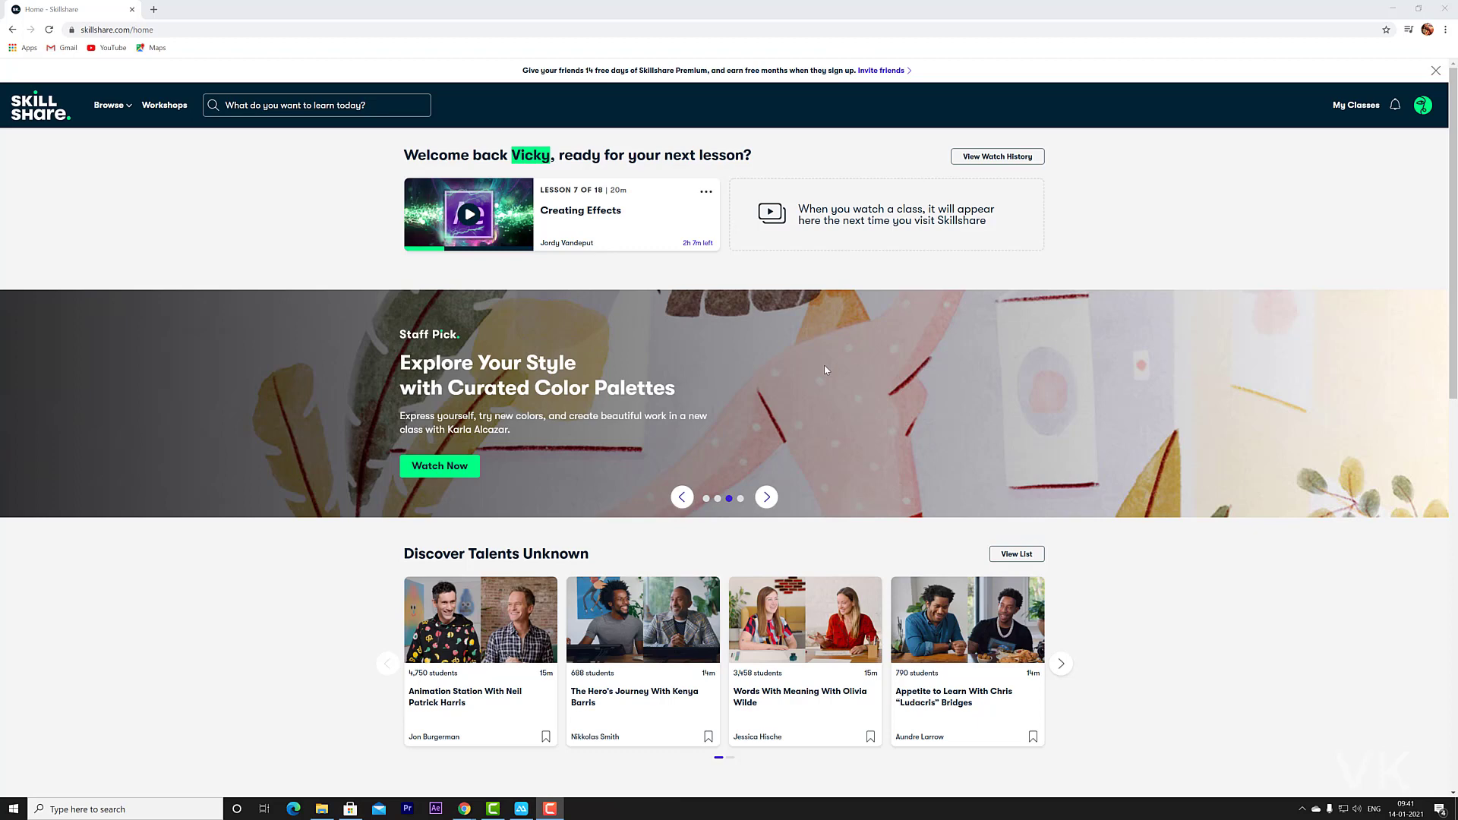
mouse_move(1123, 437)
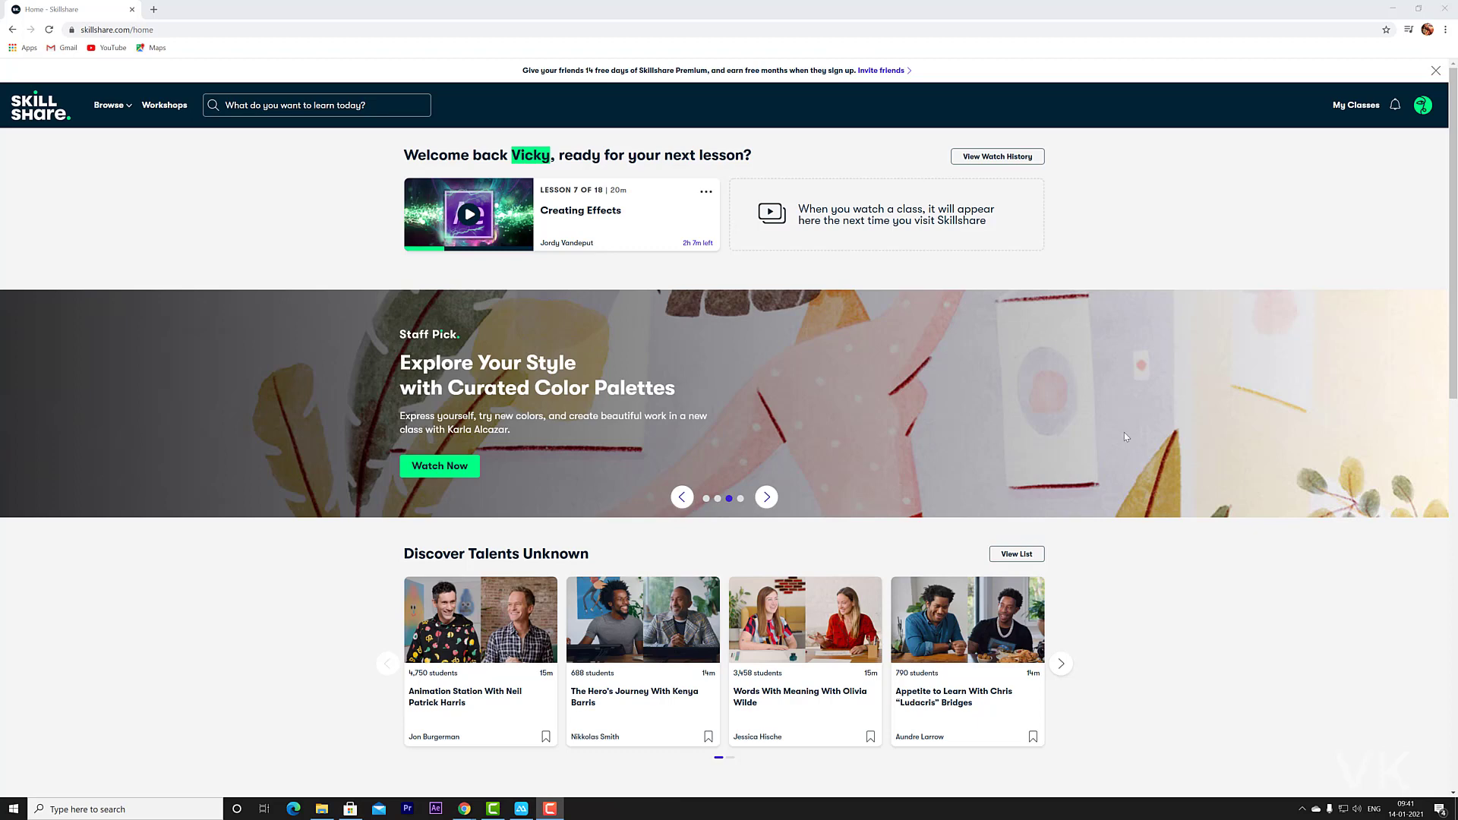
left_click(766, 496)
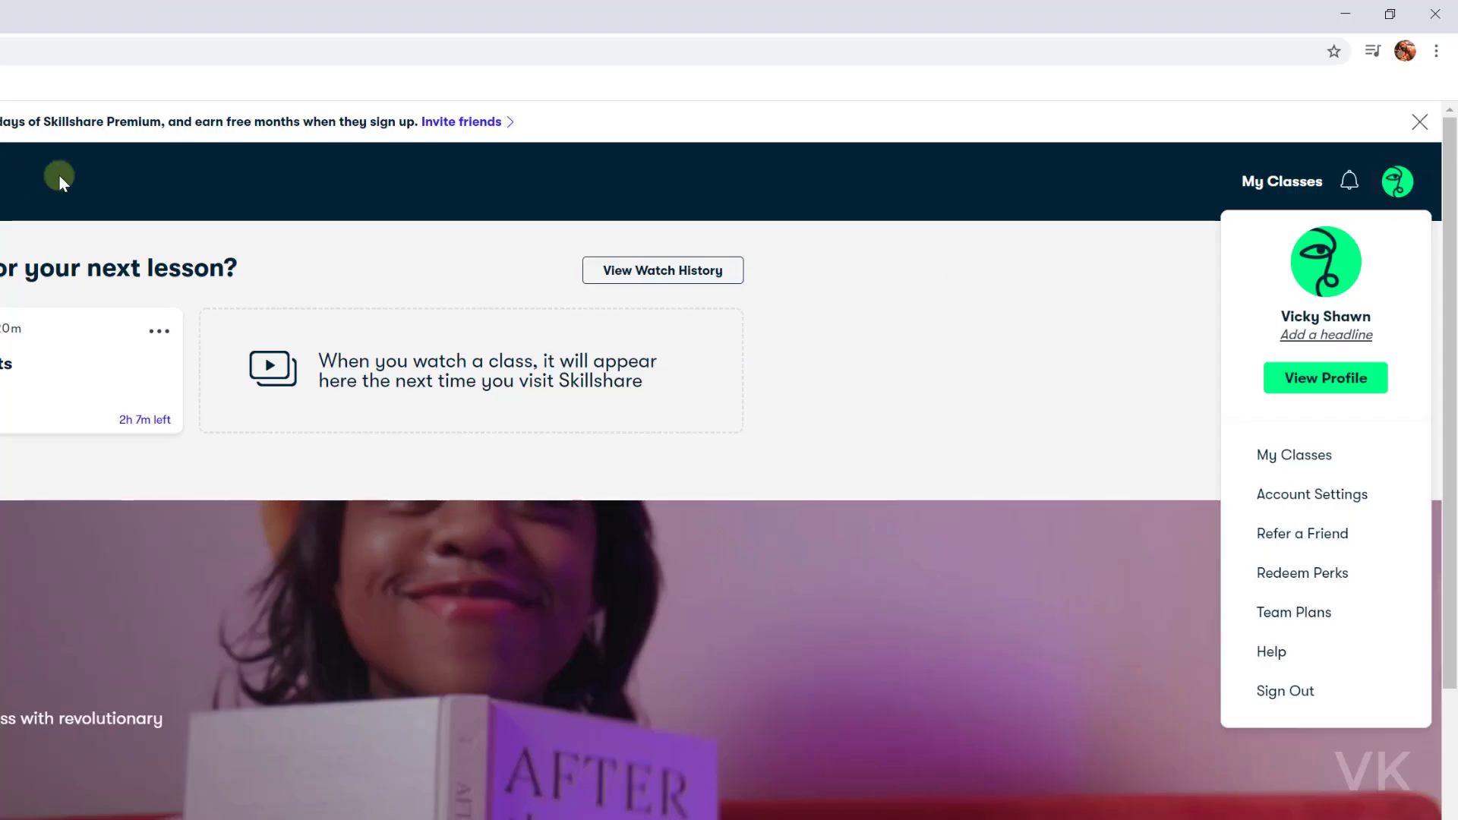
mouse_move(438, 146)
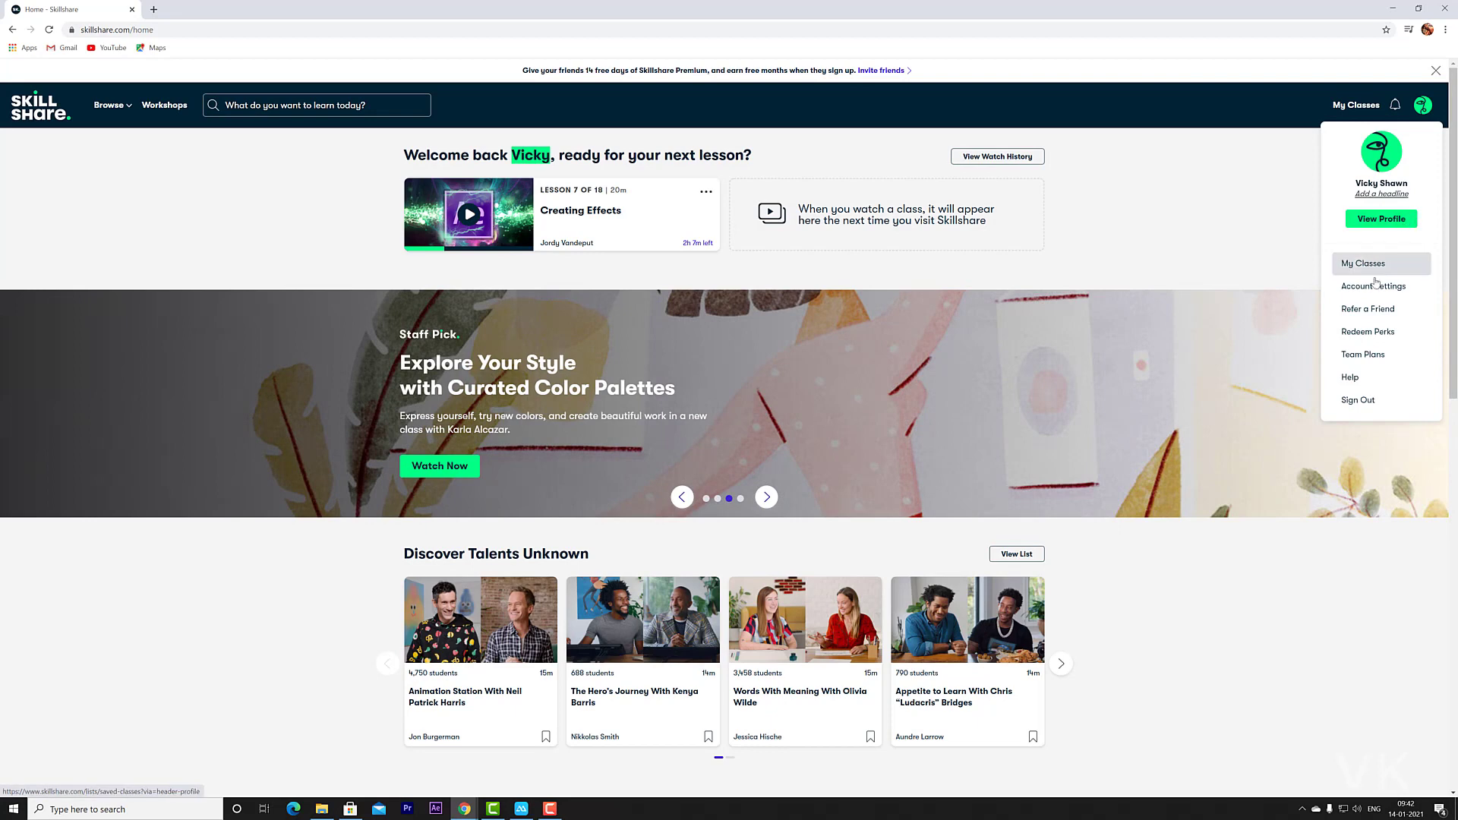
Go to Account Settings, then Payments, showing the $24.00 yearly renewal
left_click(1373, 285)
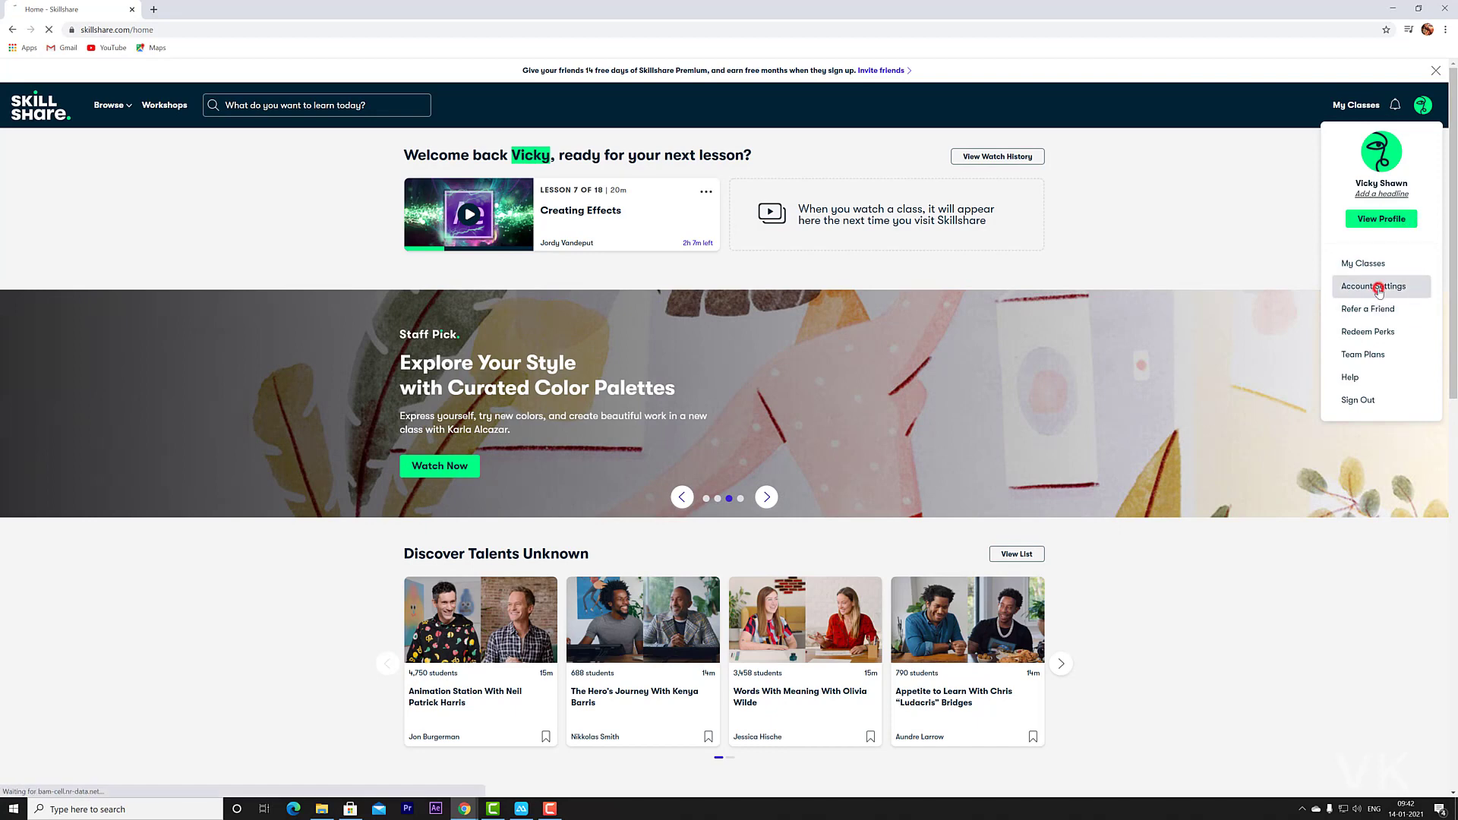
left_click(1376, 285)
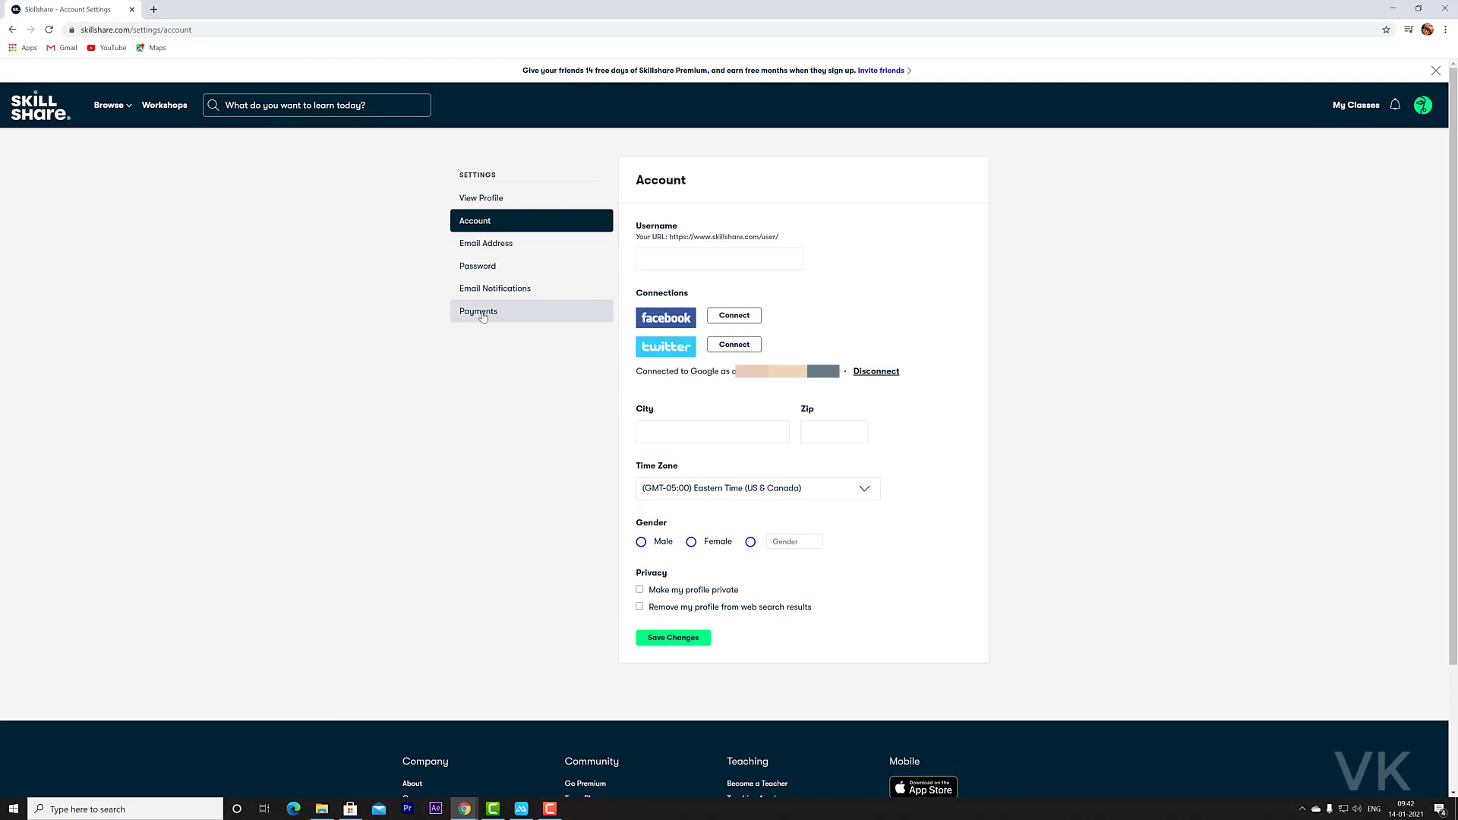
left_click(479, 311)
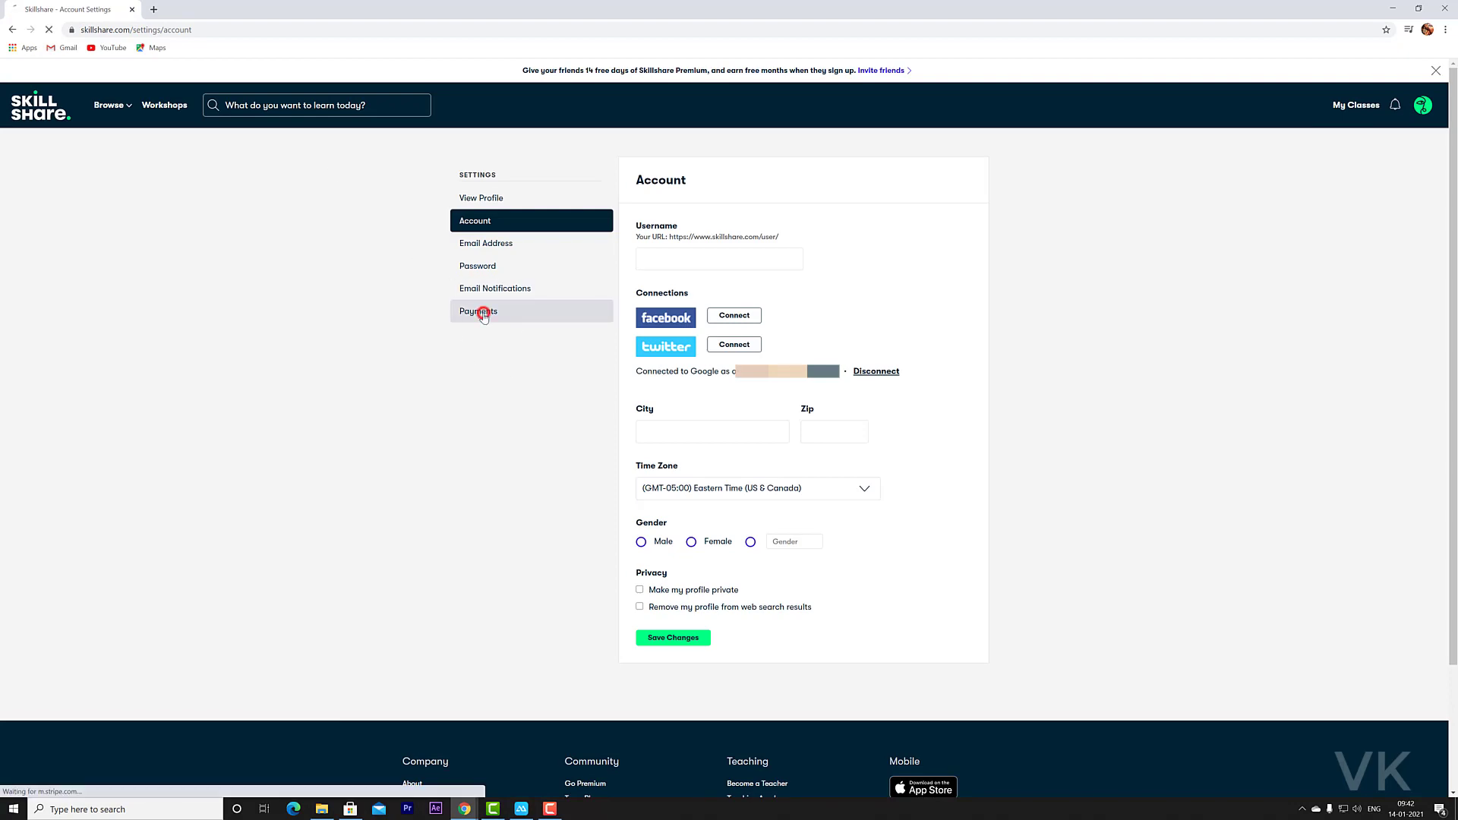
left_click(477, 310)
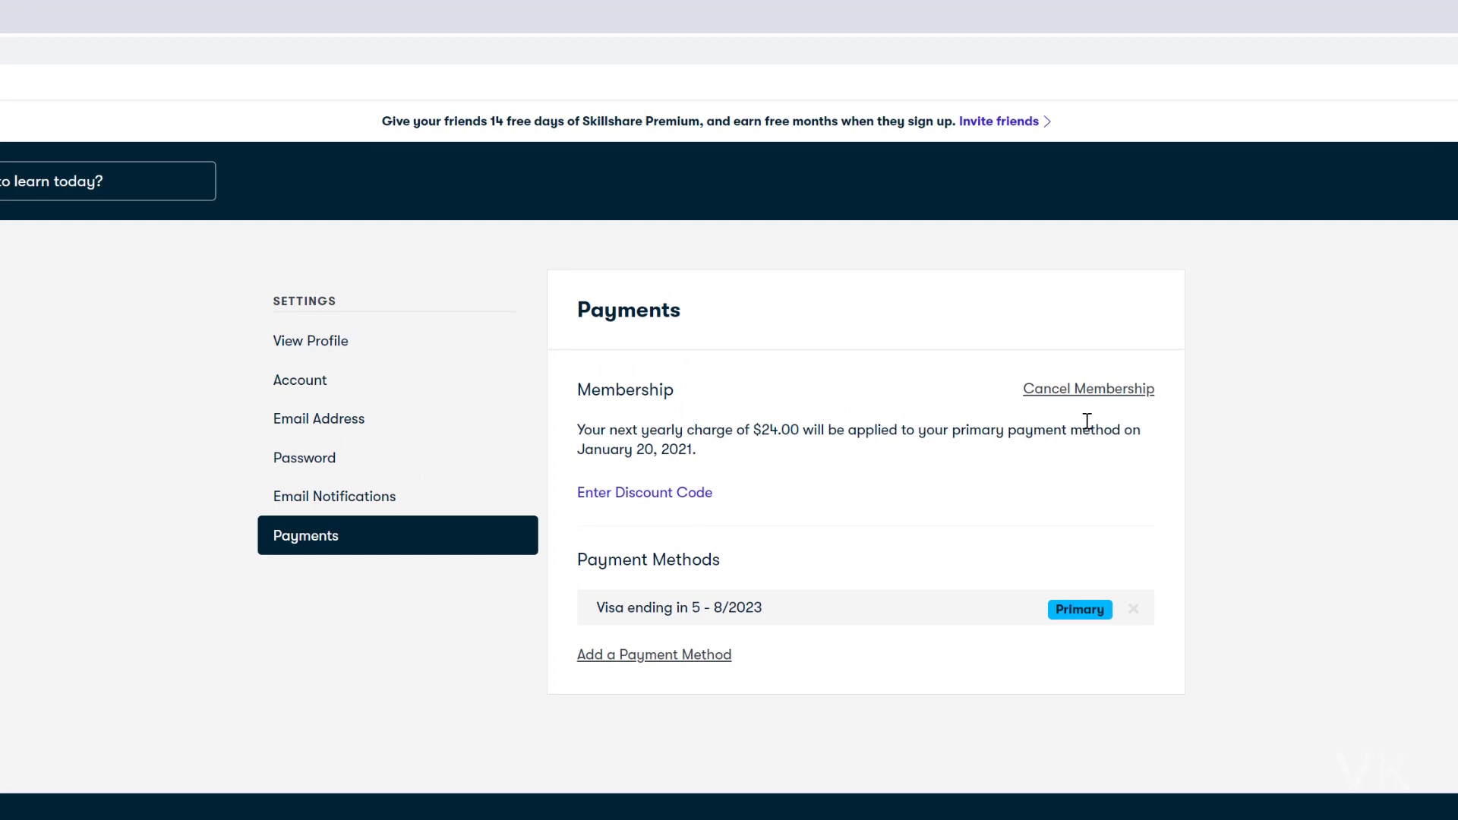
mouse_move(1152, 407)
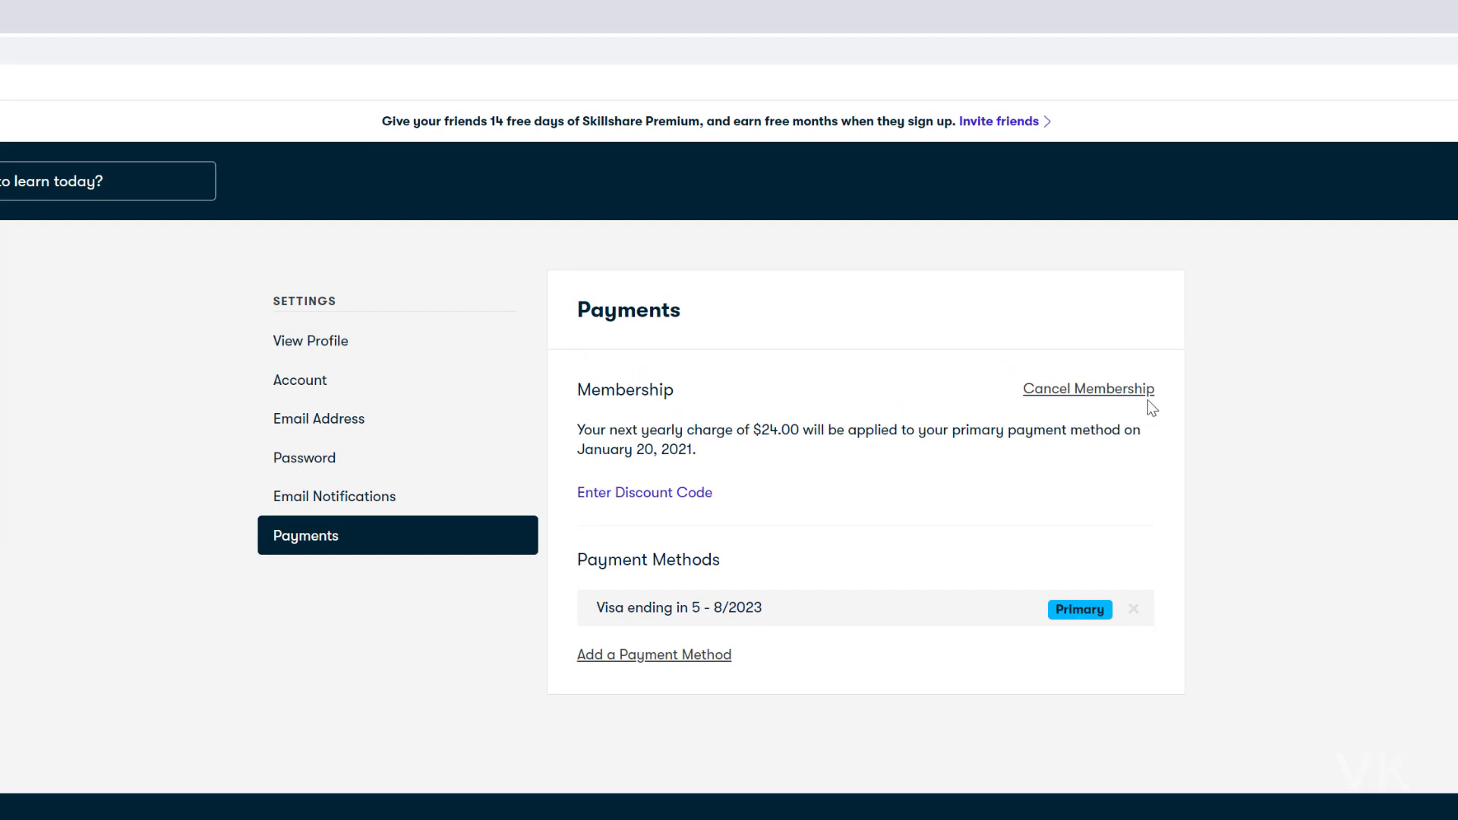
mouse_move(703, 668)
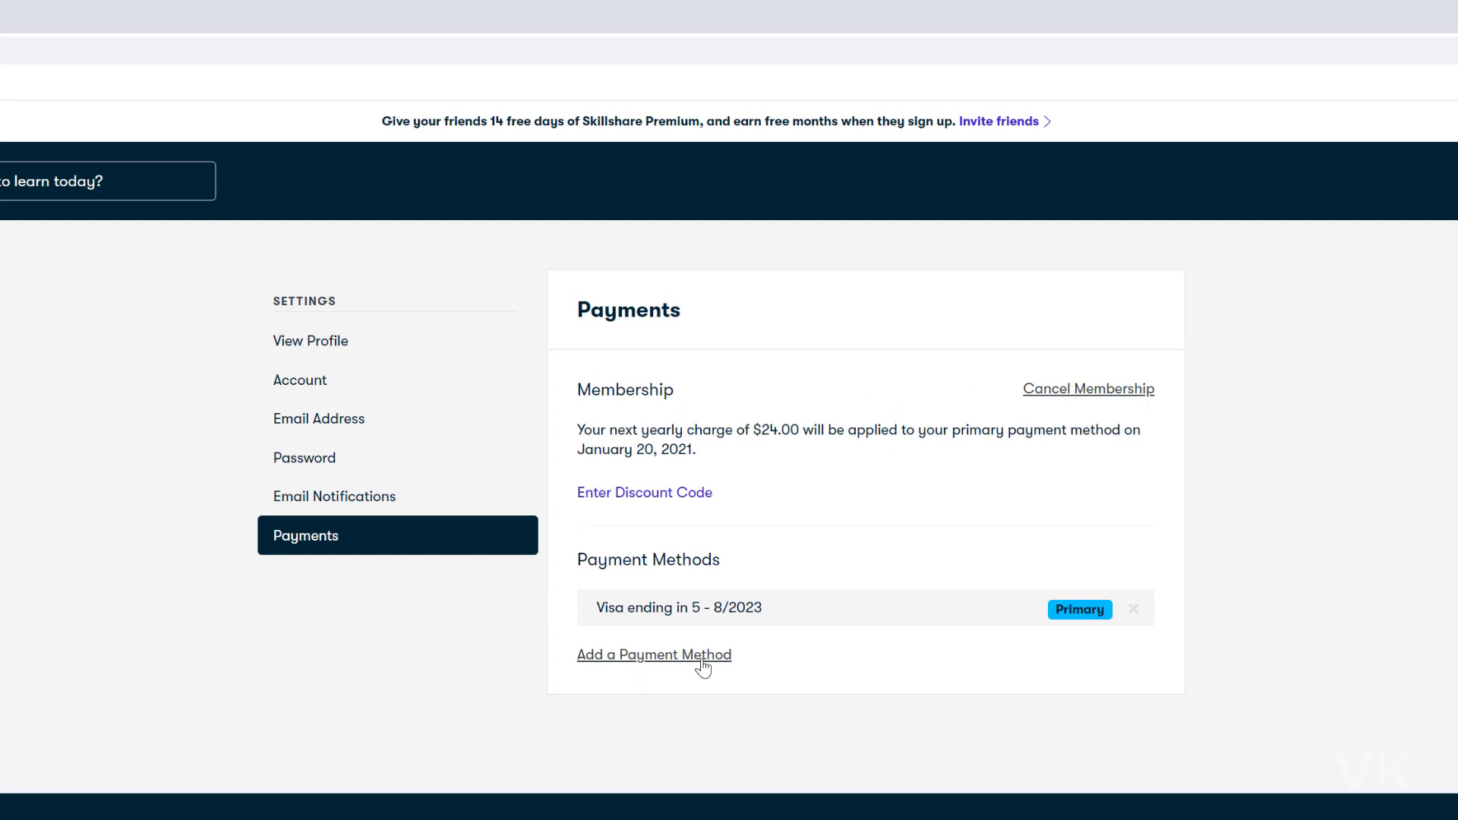
mouse_move(1107, 612)
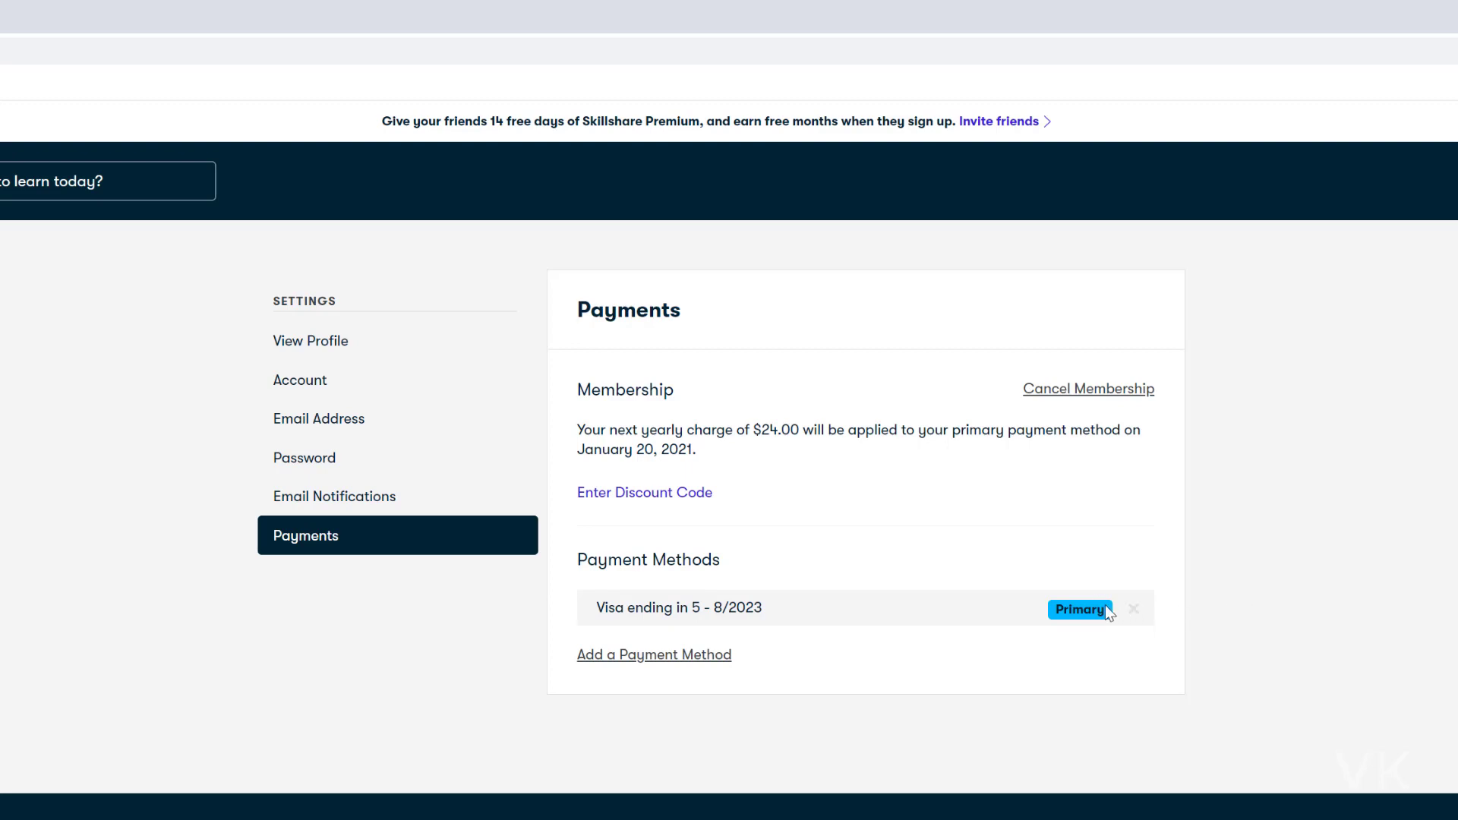
mouse_move(680, 447)
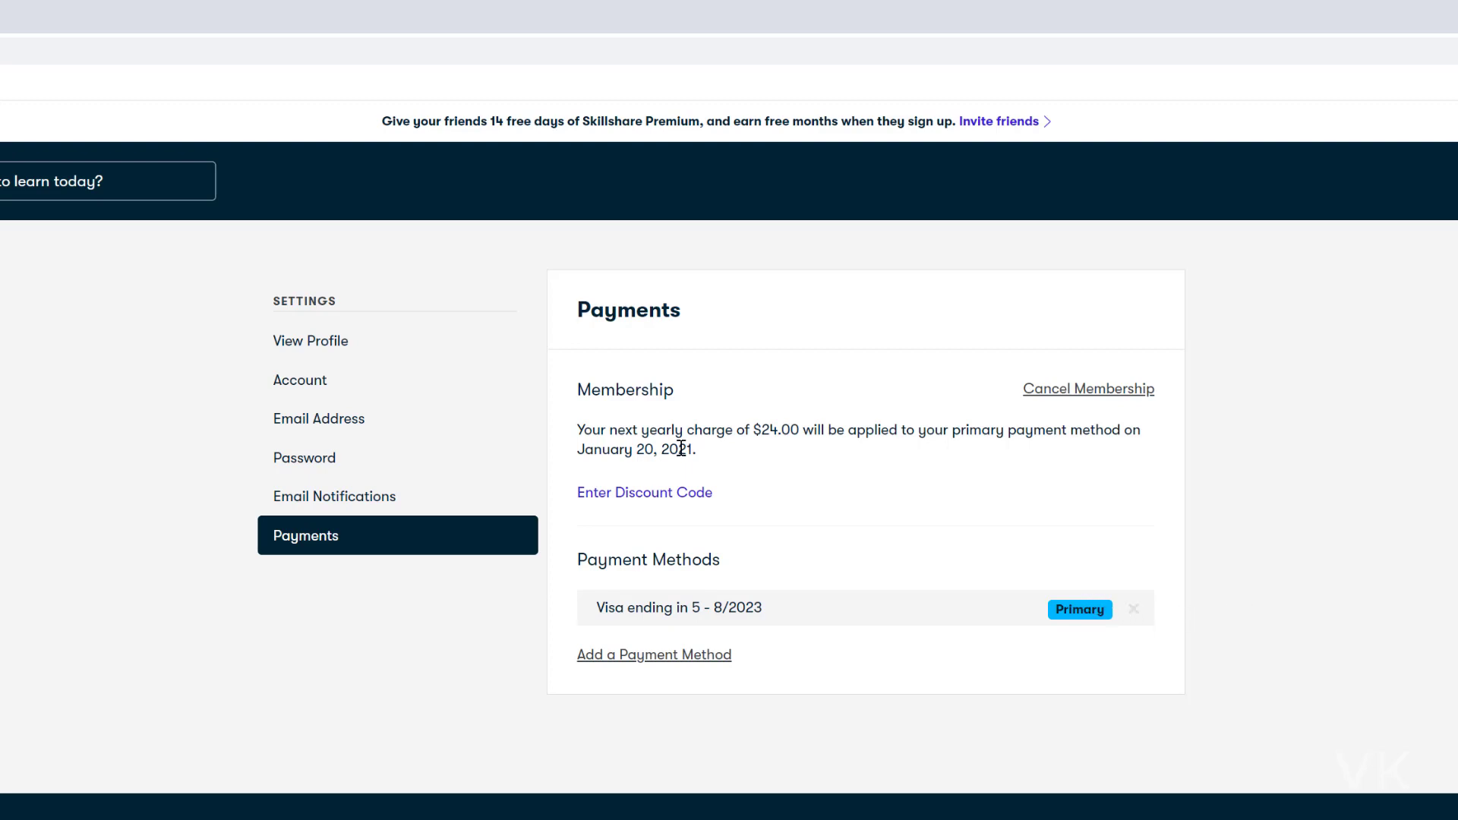
mouse_move(908, 456)
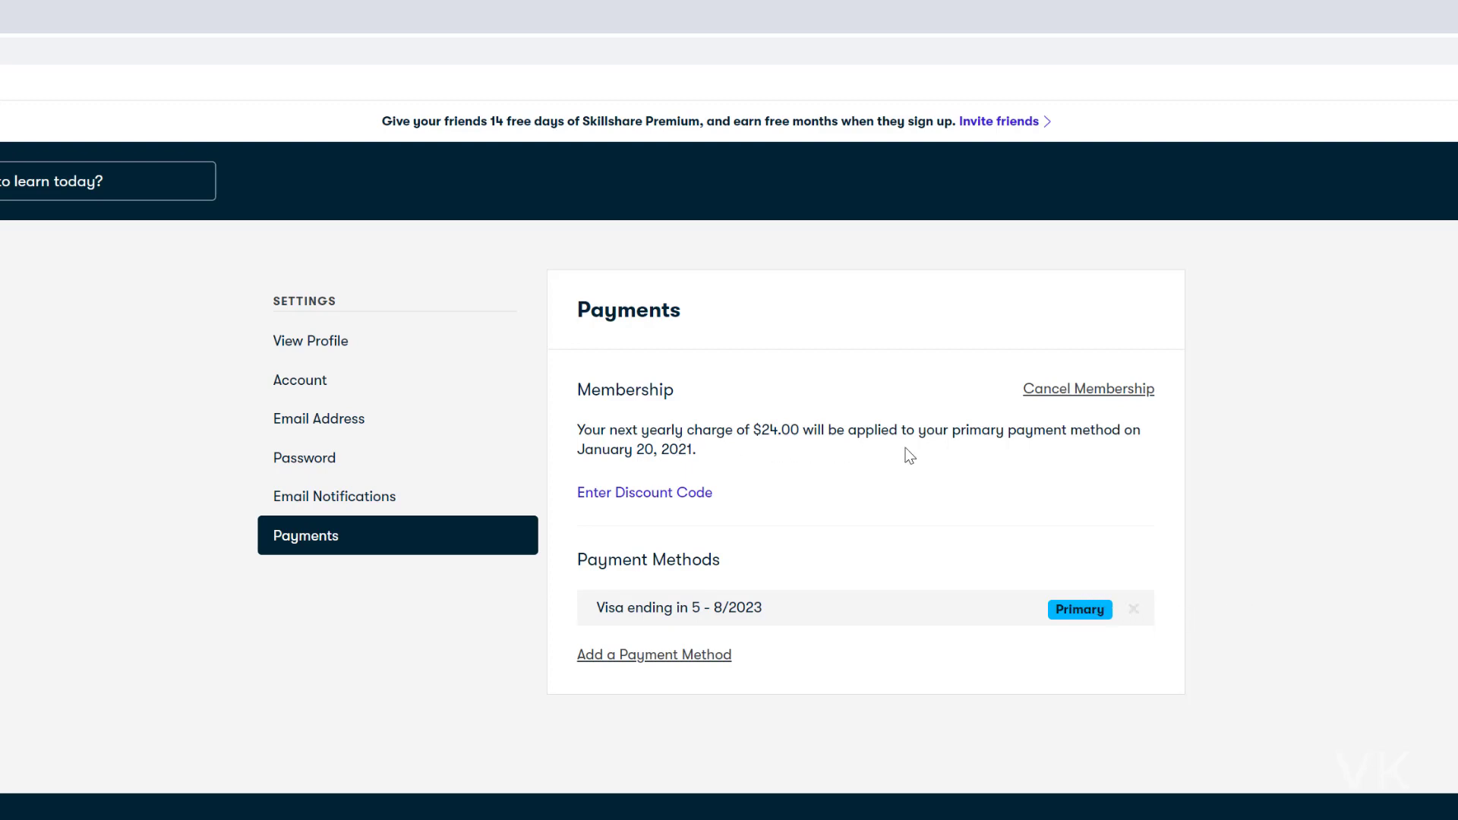
mouse_move(1098, 451)
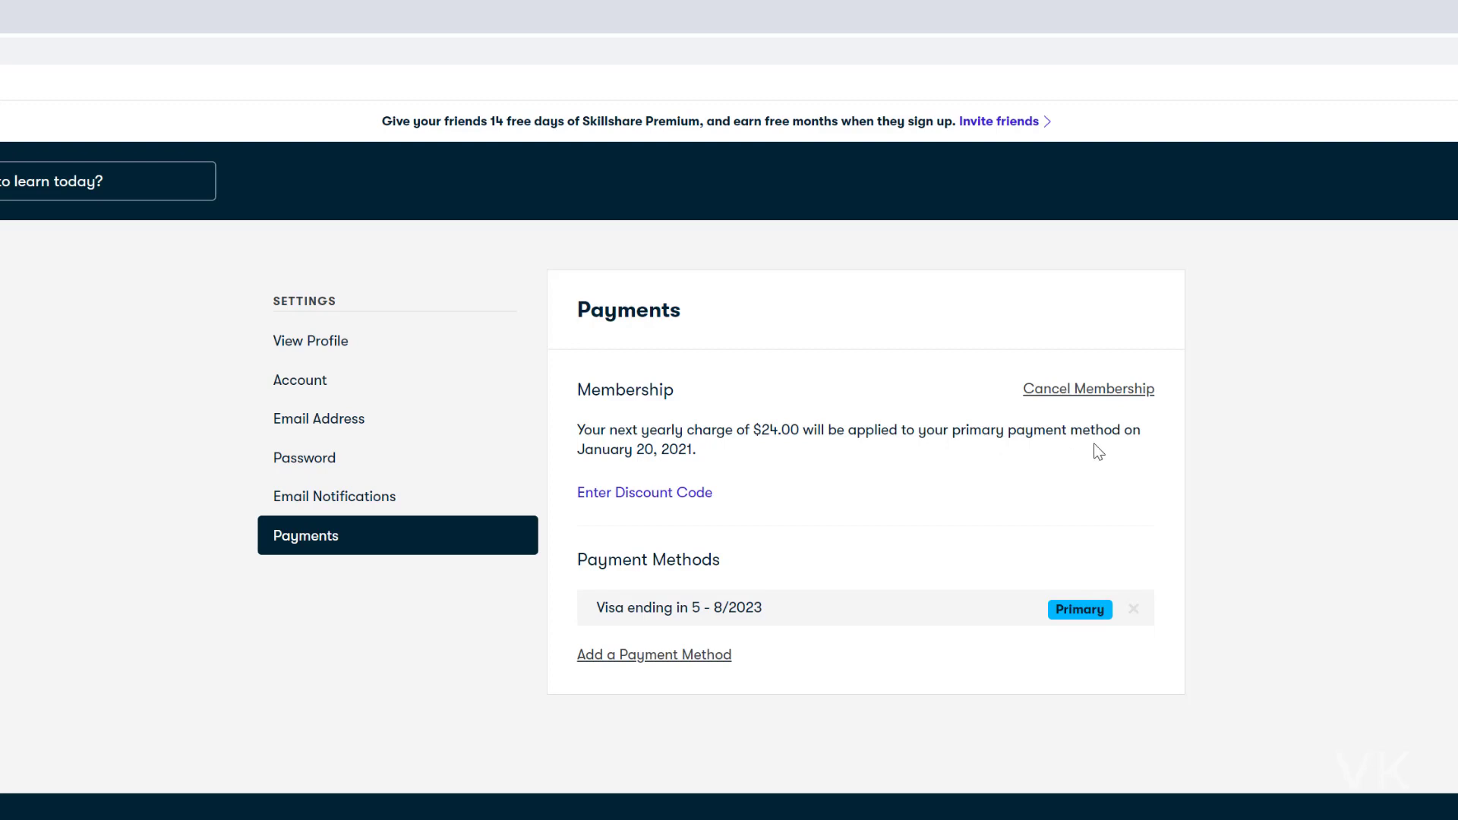
mouse_move(1105, 391)
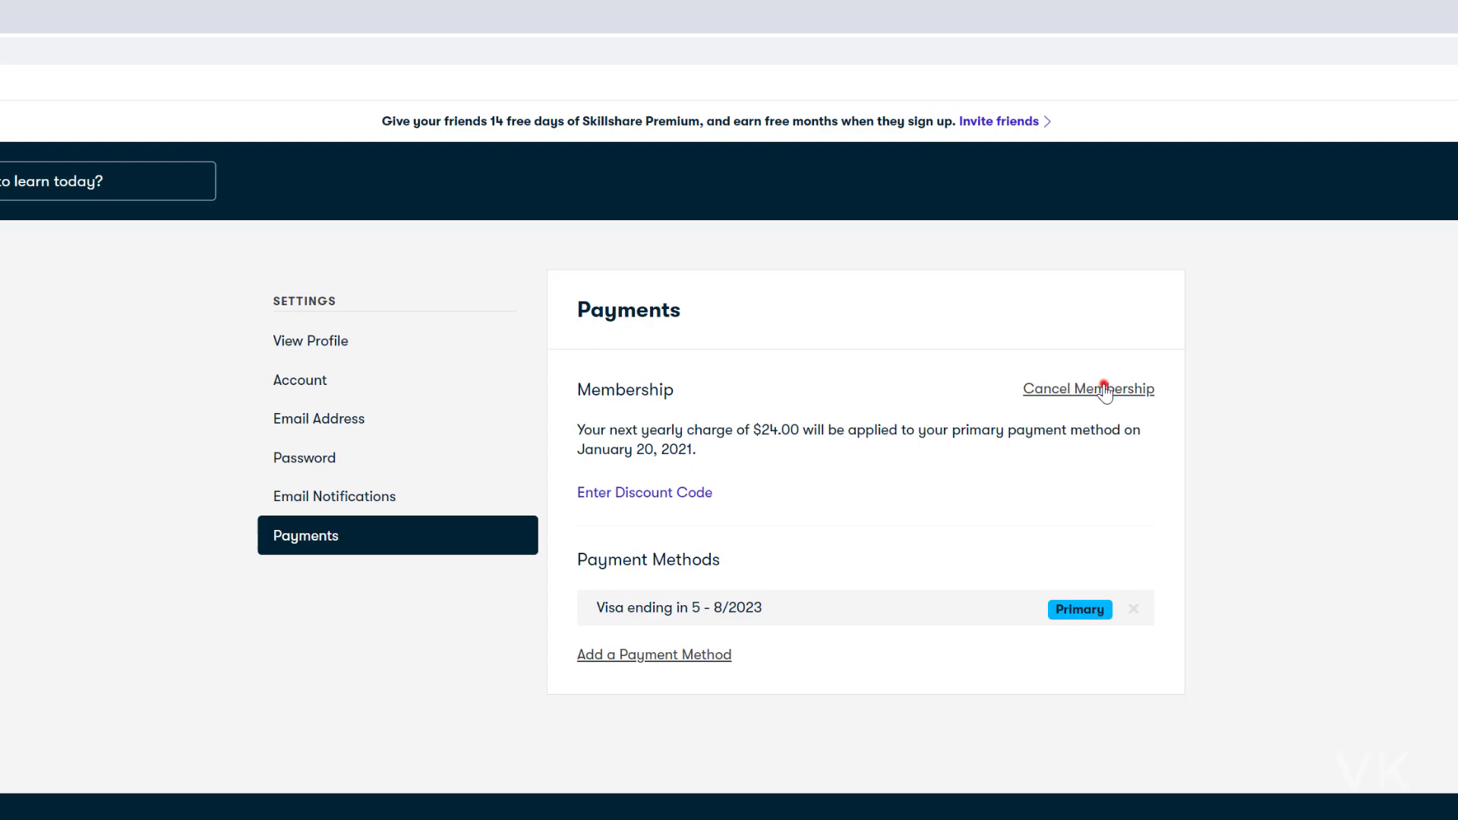
Start cancelling via the Cancel Membership link in the Membership section
left_click(1088, 388)
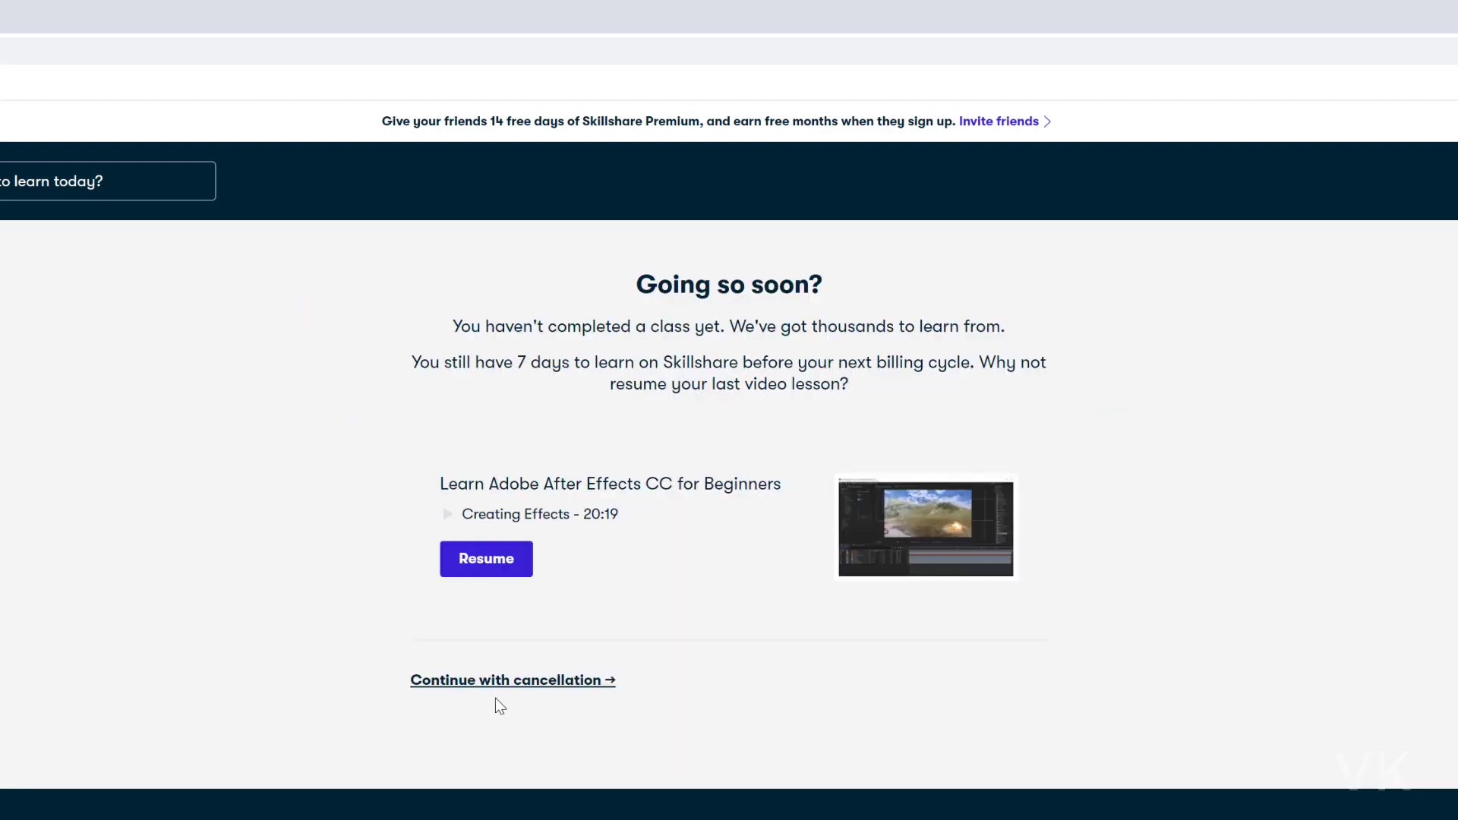
mouse_move(388, 685)
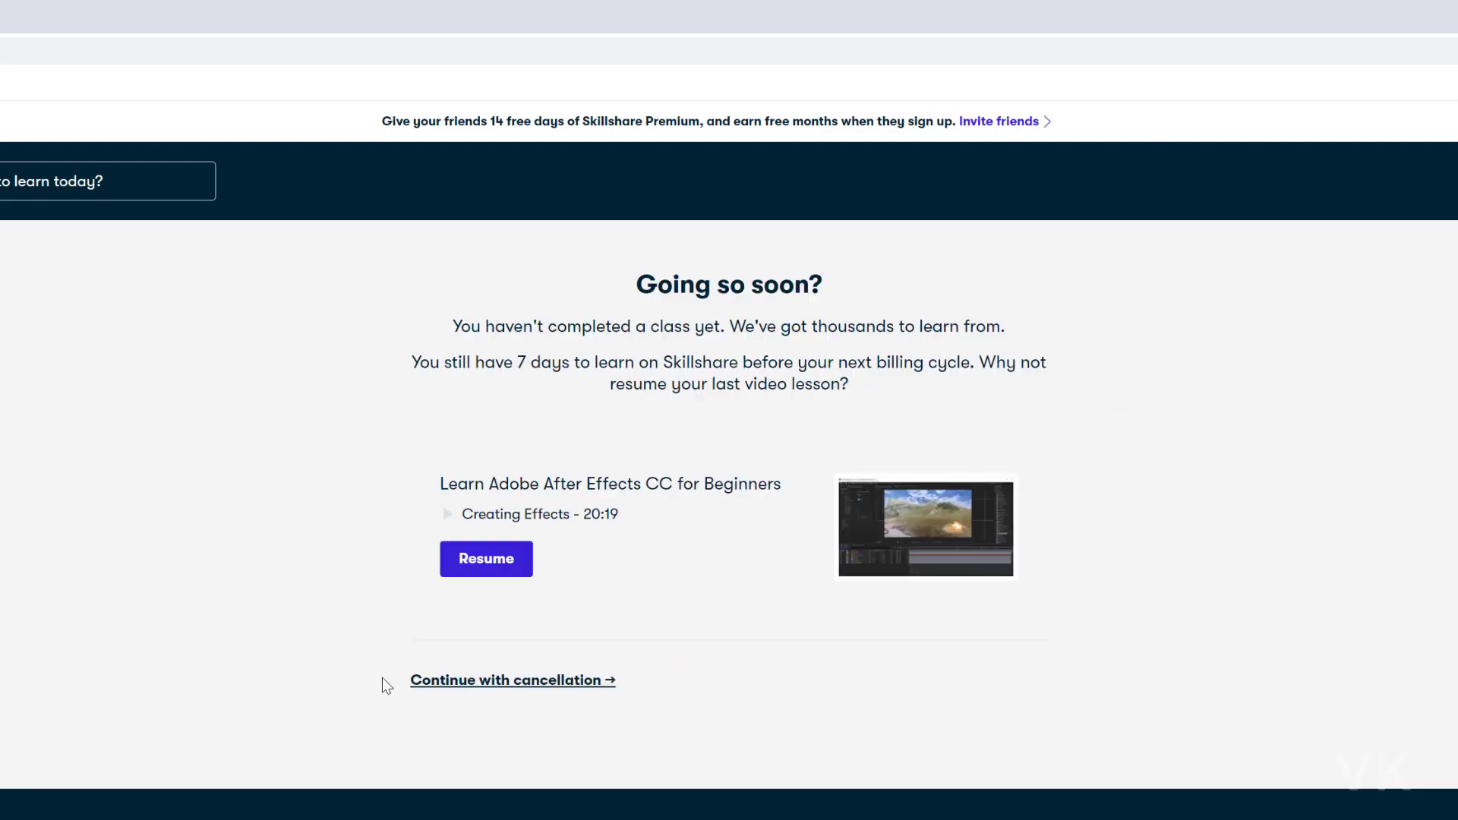
mouse_move(291, 633)
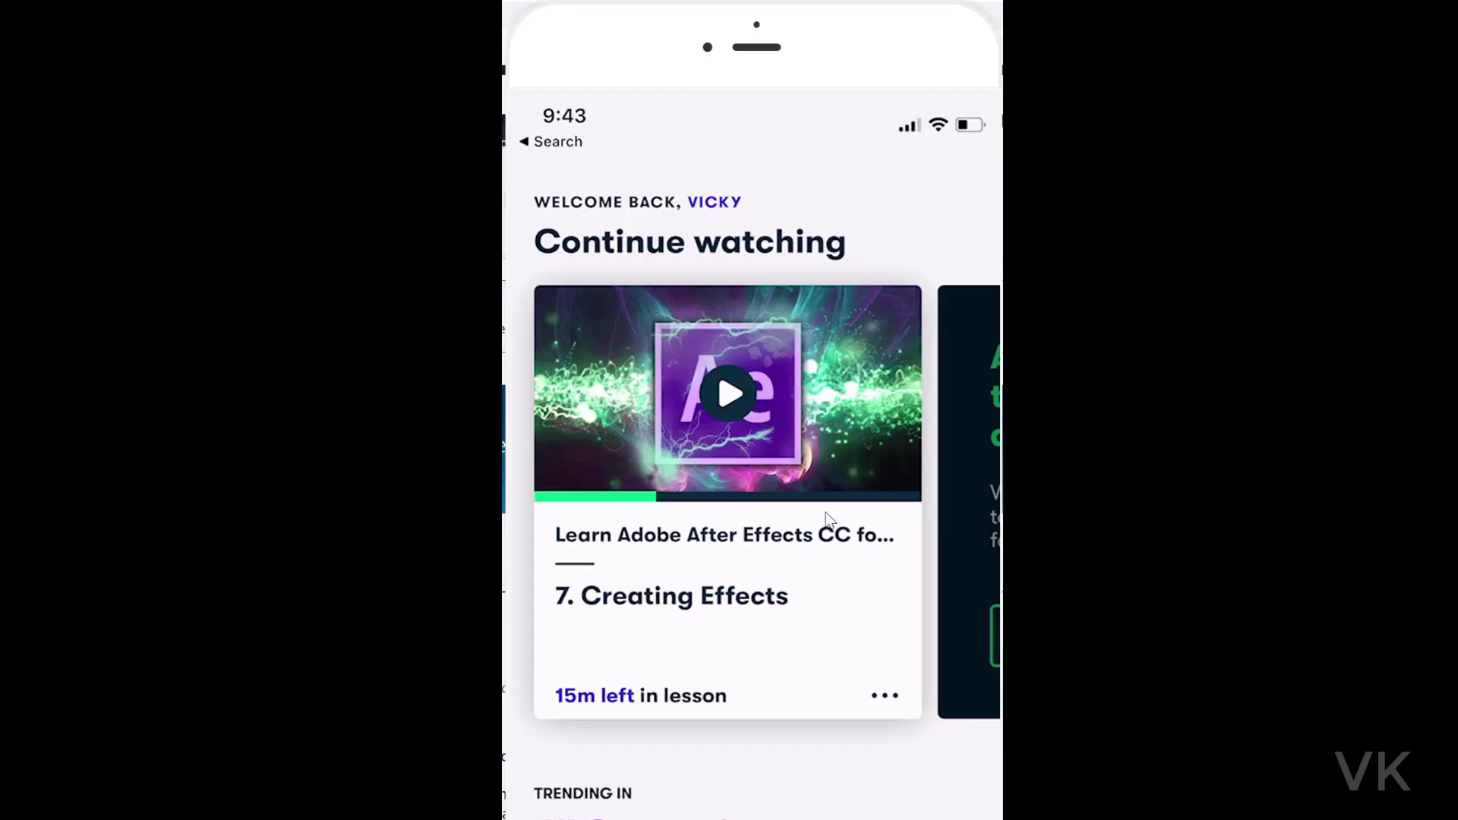
mouse_move(874, 322)
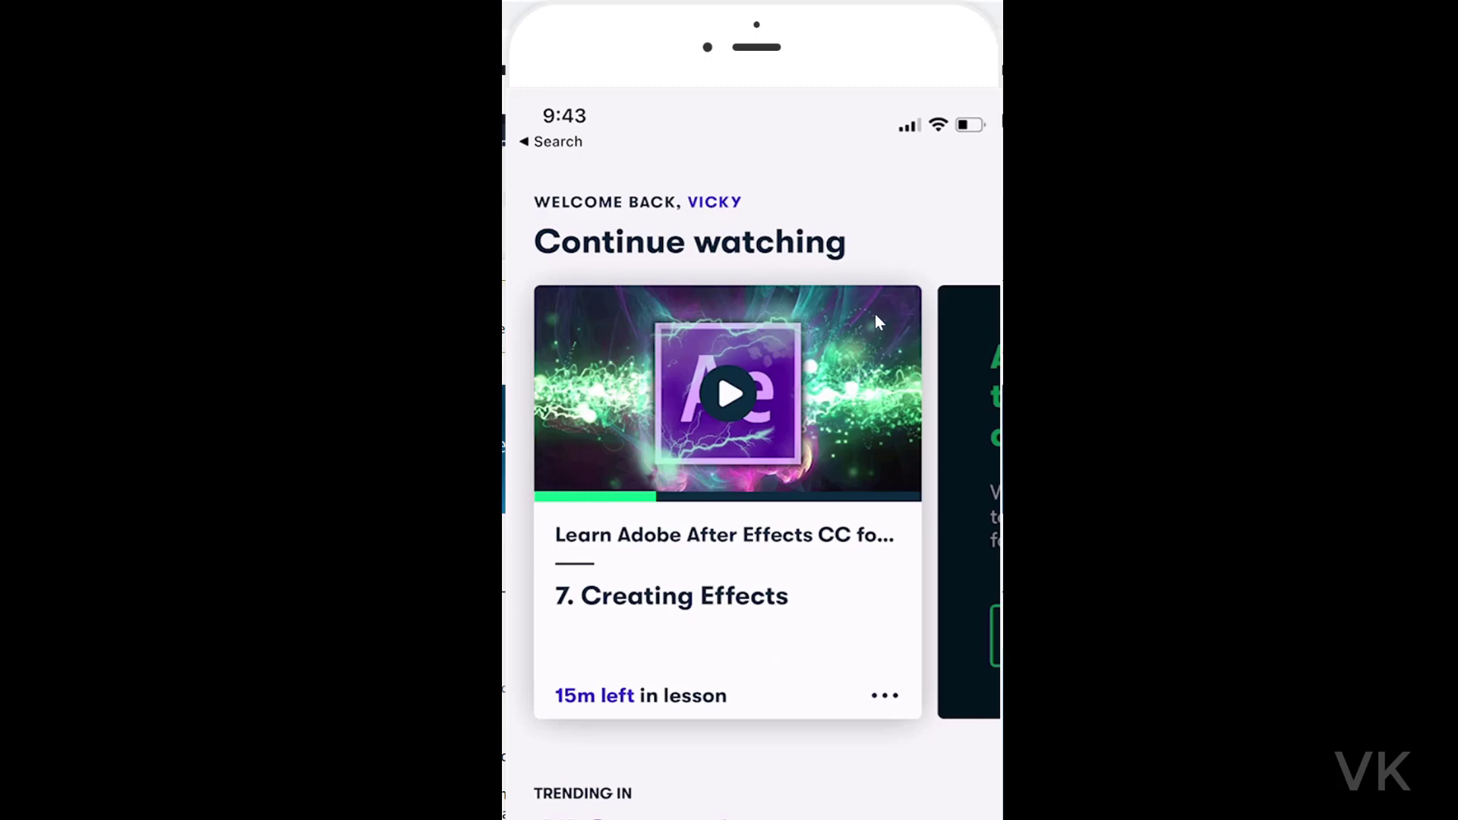
In the app, open Settings and choose Manage beside Premium Membership
scroll("down", 3)
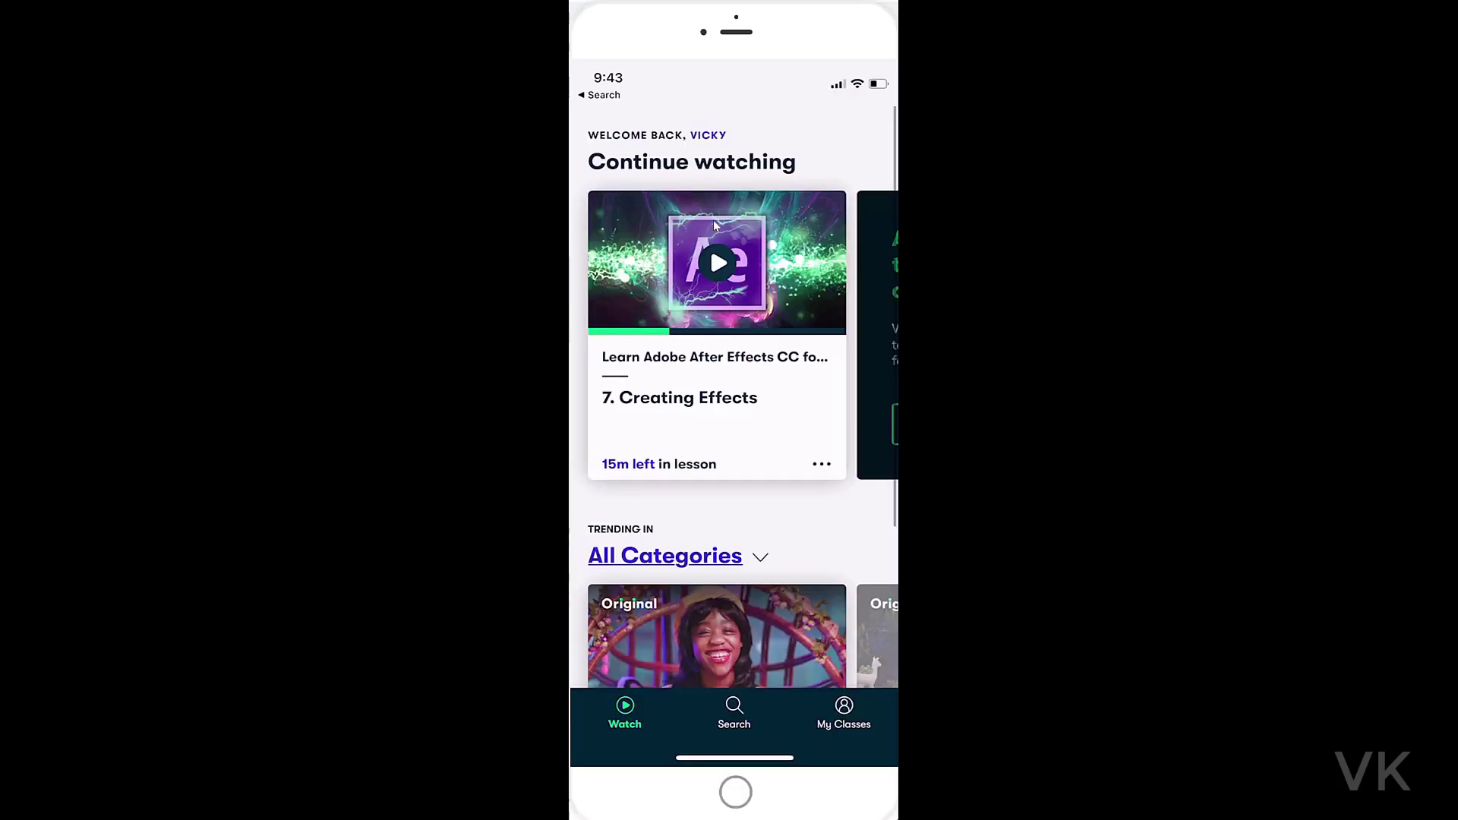
left_click(842, 712)
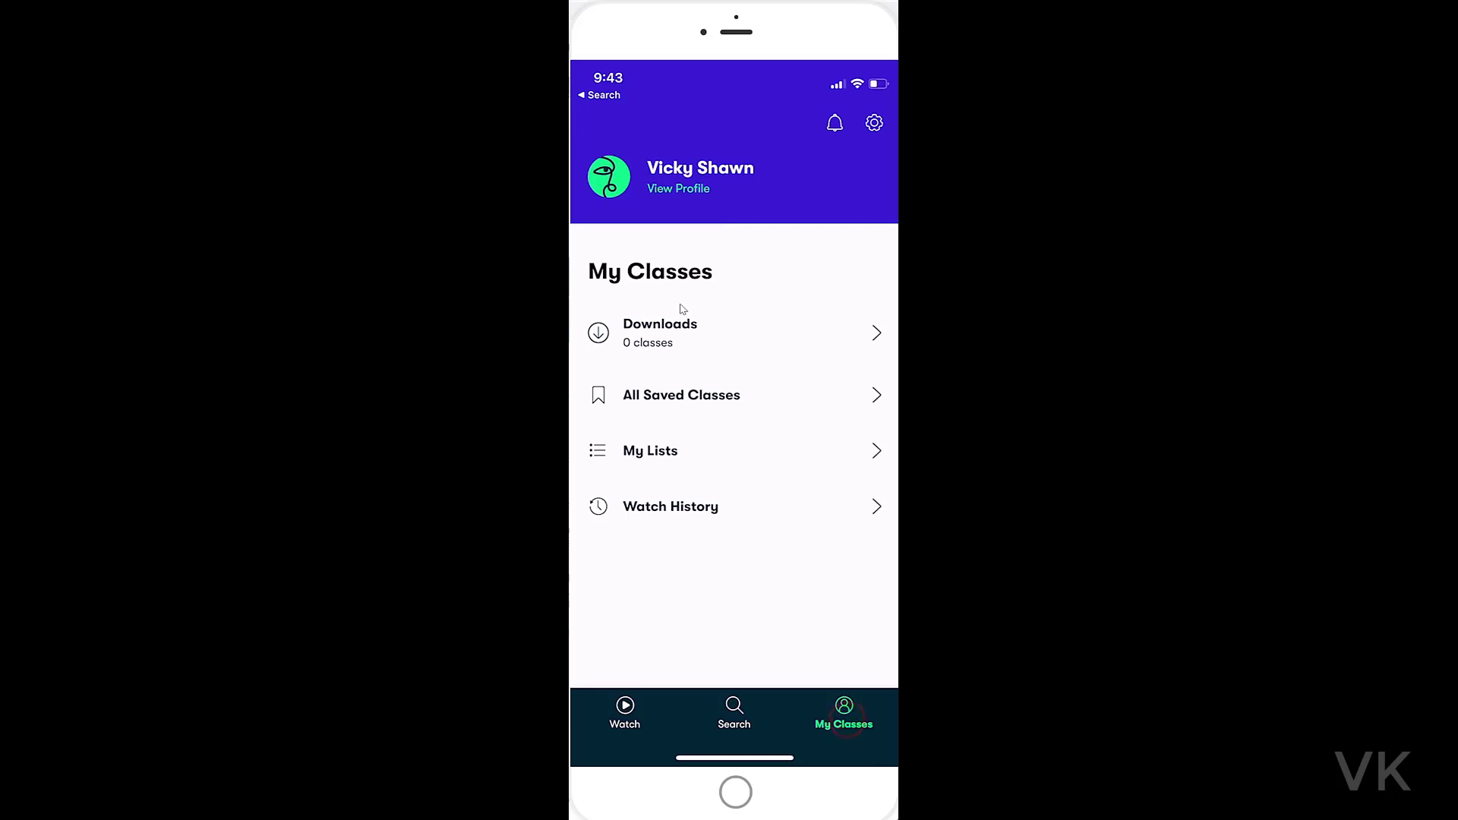
mouse_move(697, 172)
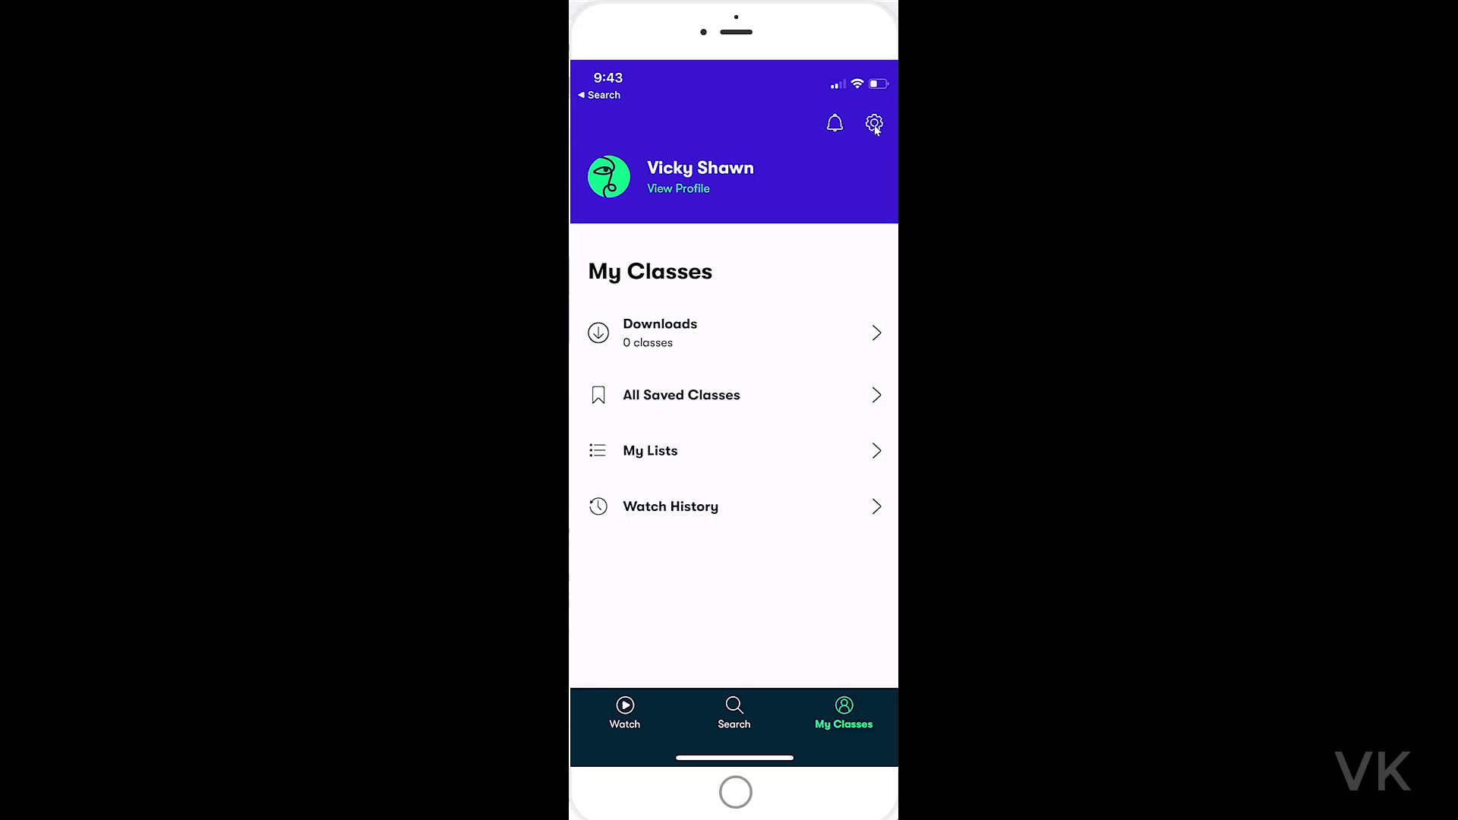
left_click(873, 123)
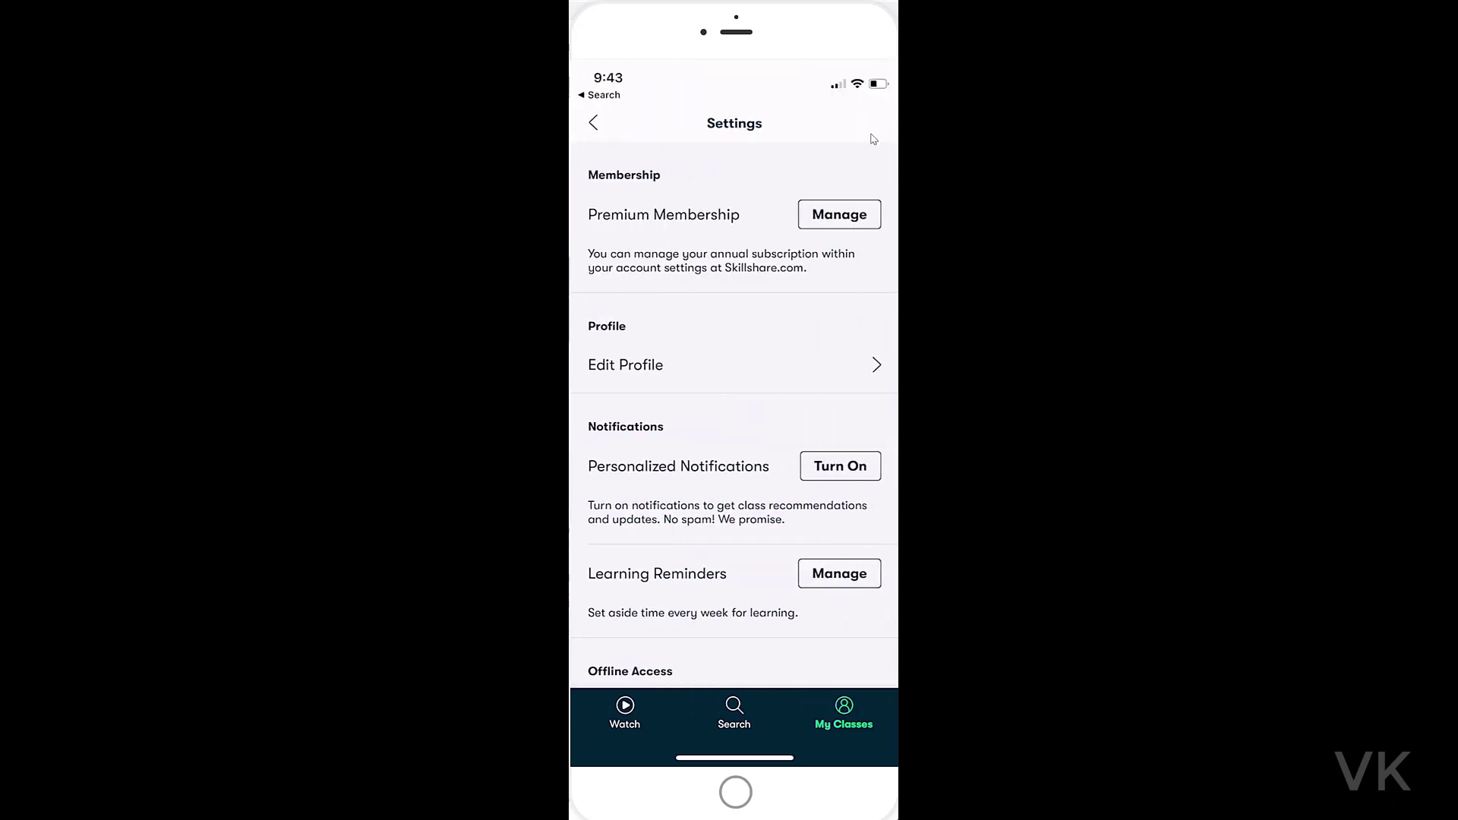
mouse_move(713, 236)
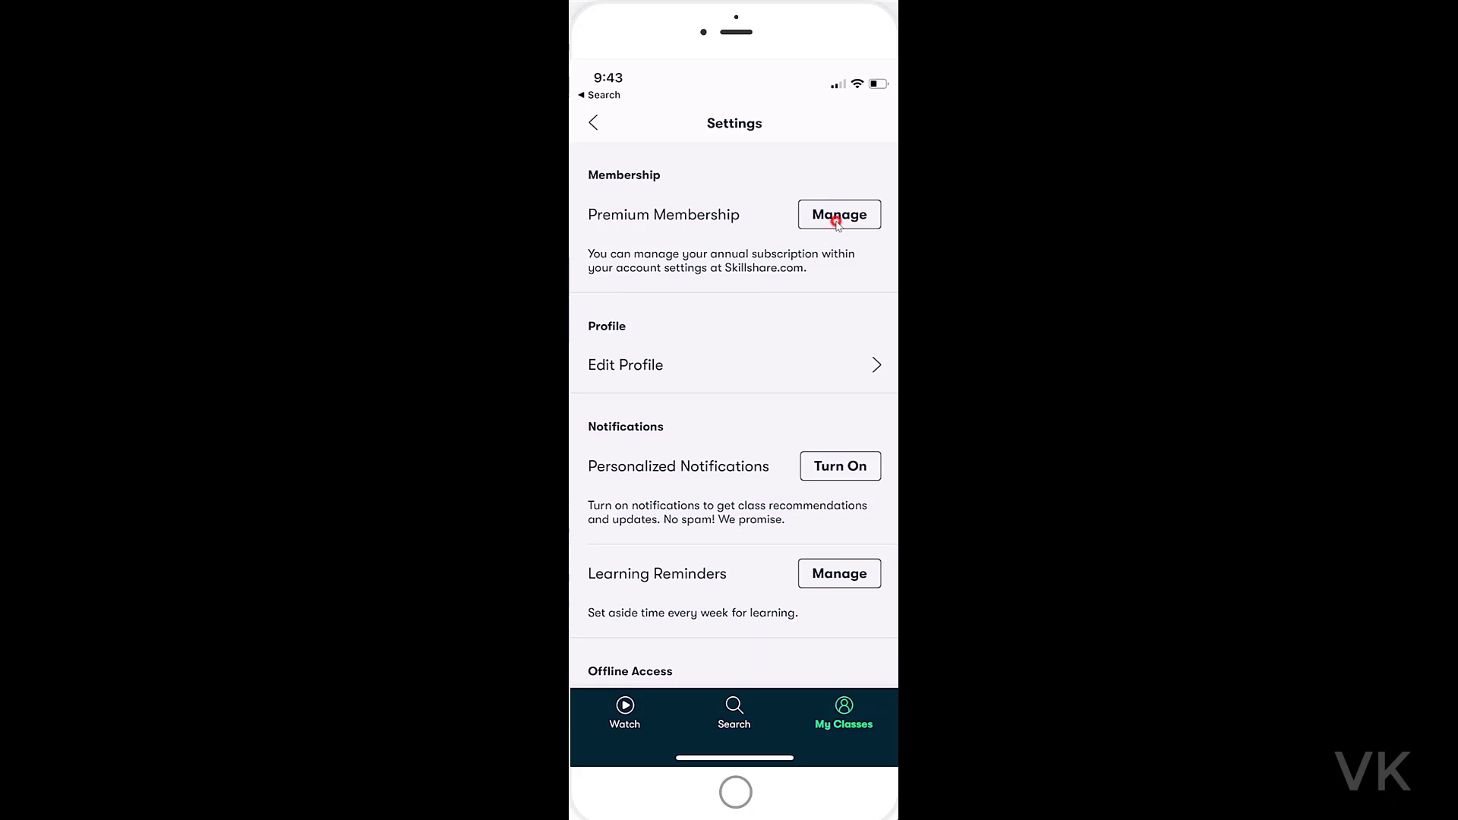
left_click(837, 215)
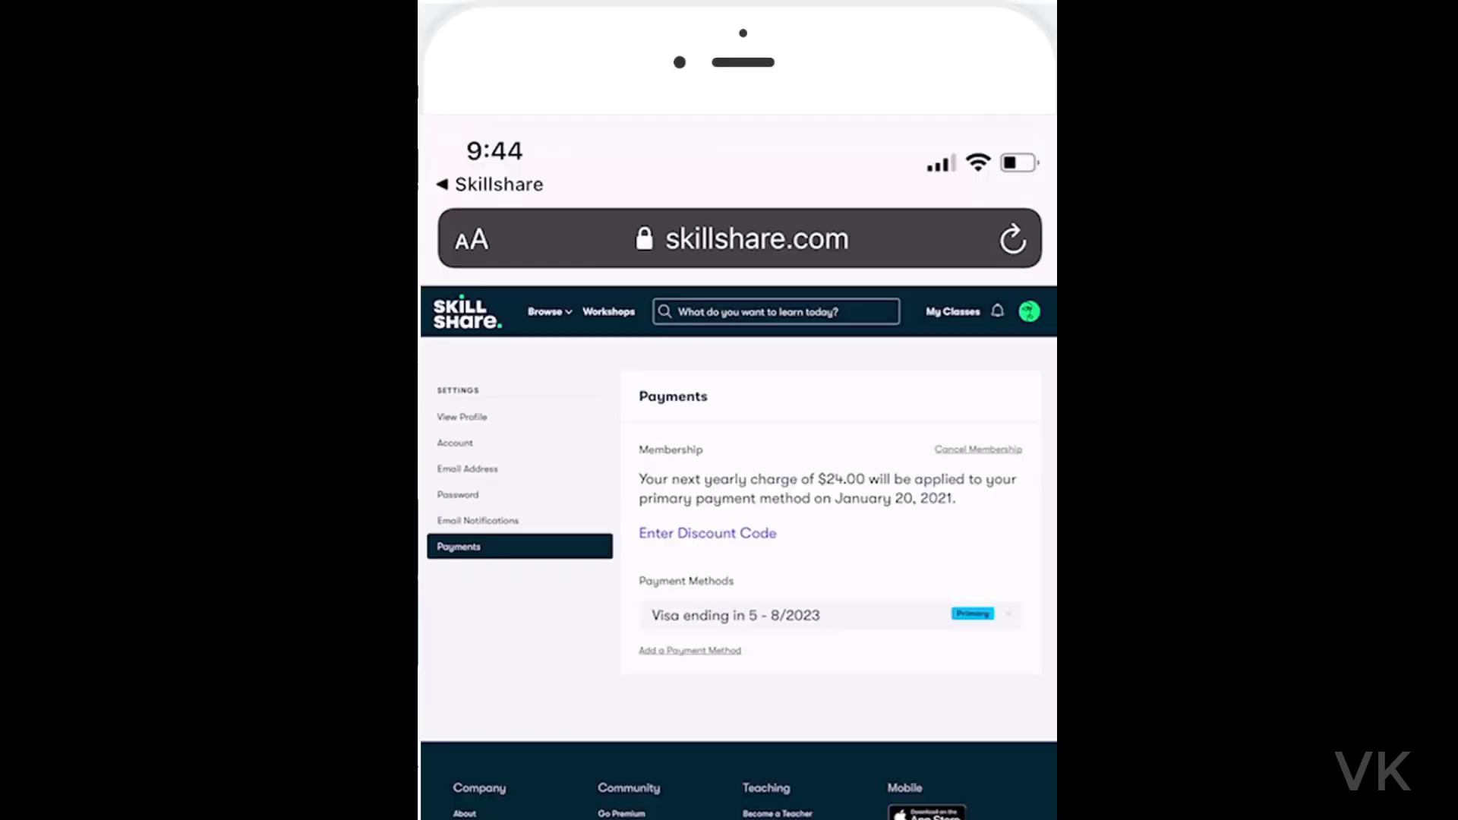
mouse_move(584, 493)
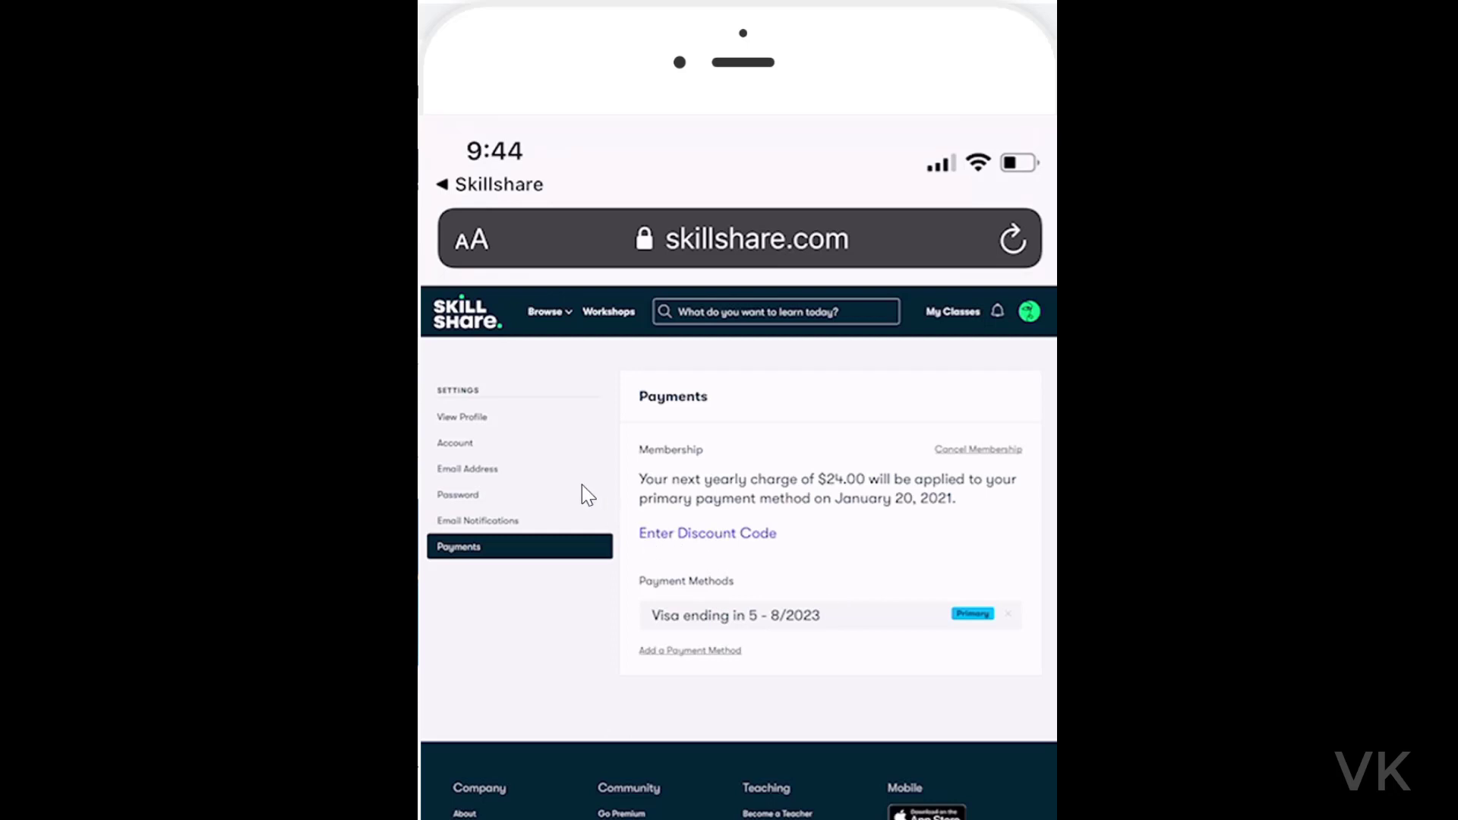
mouse_move(947, 498)
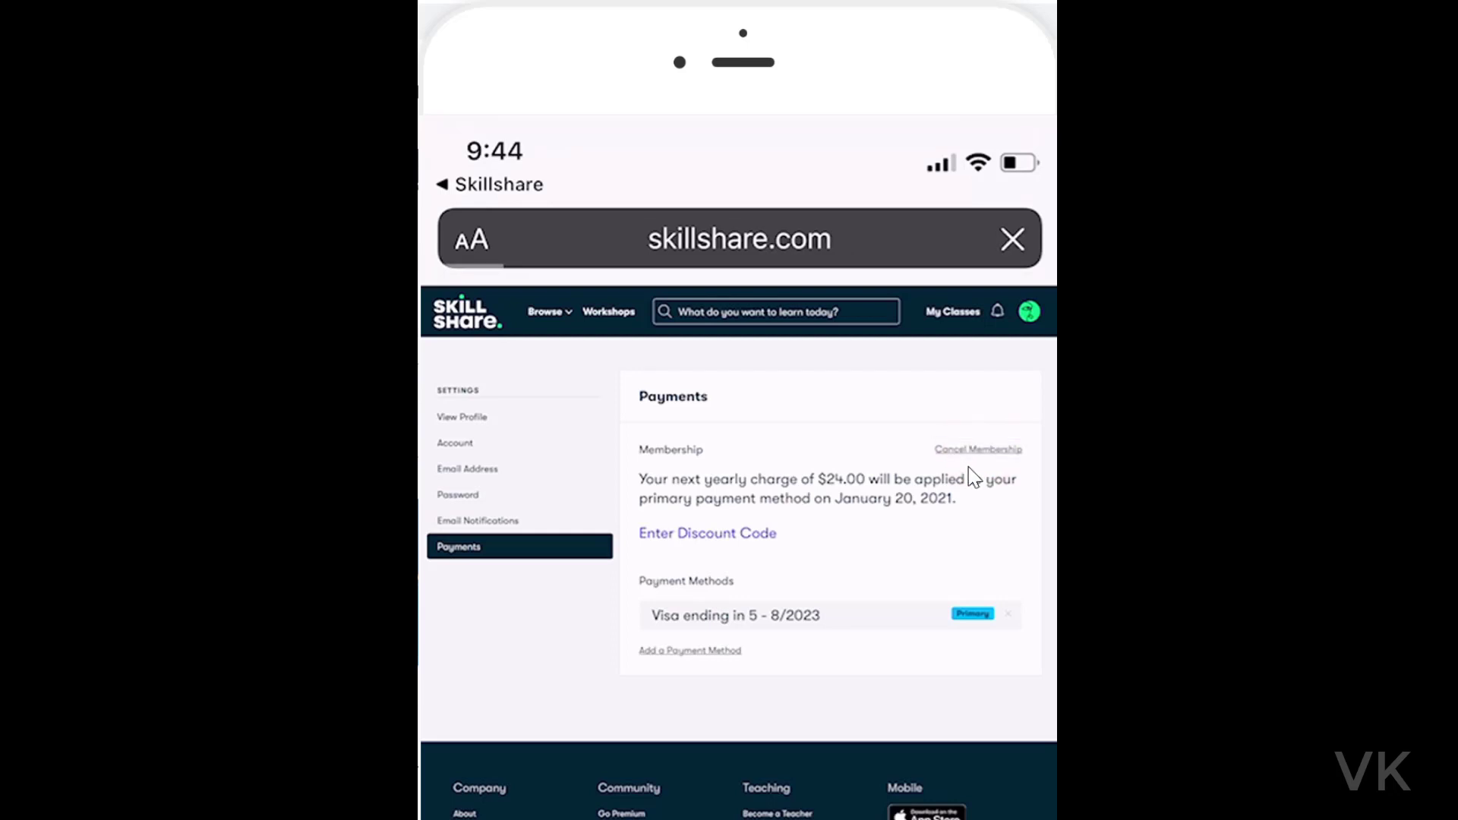
Begin cancelling and continue past the resume-lesson and loss-of-access warnings
left_click(977, 449)
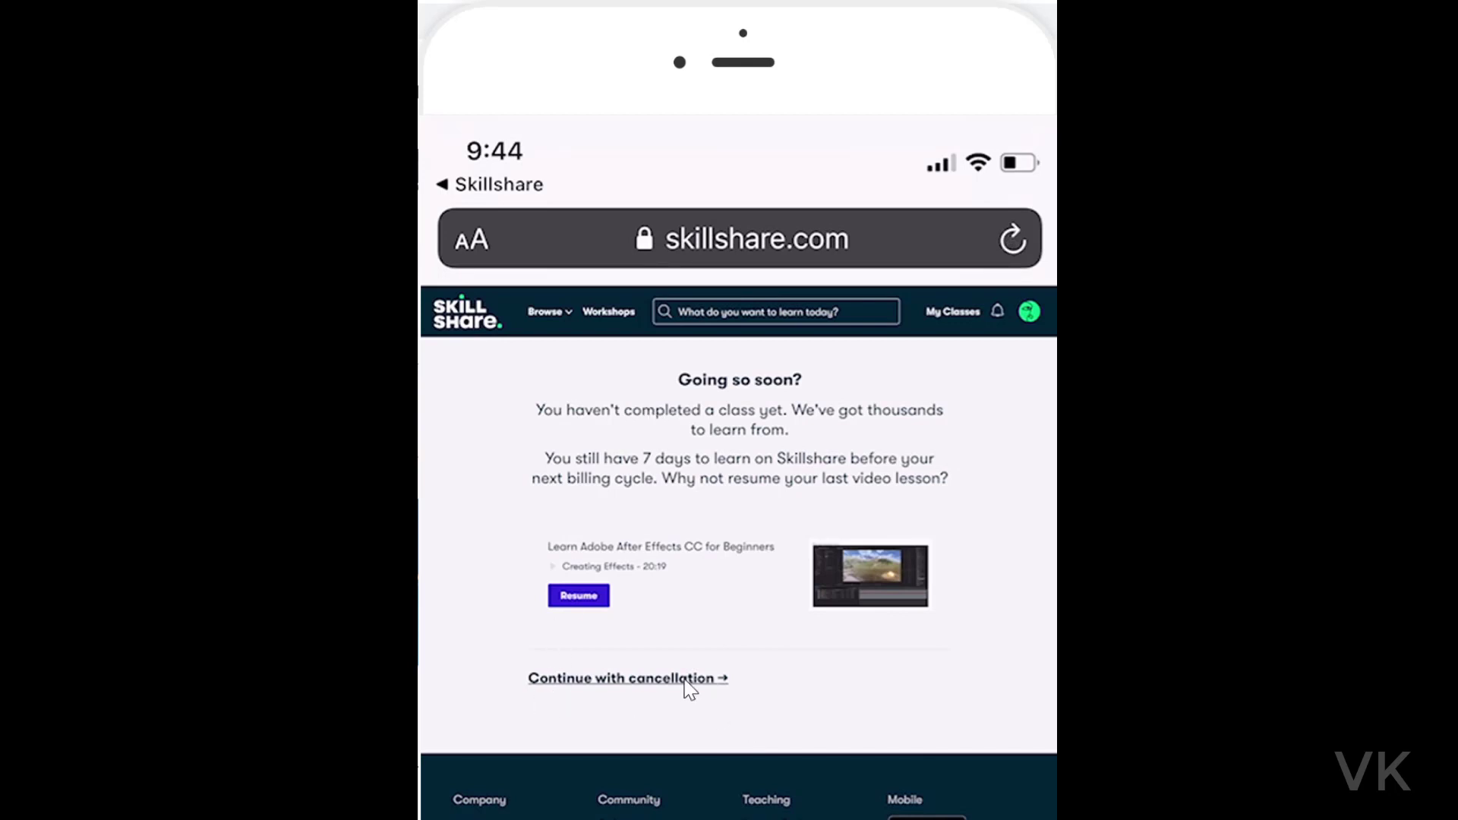
left_click(626, 676)
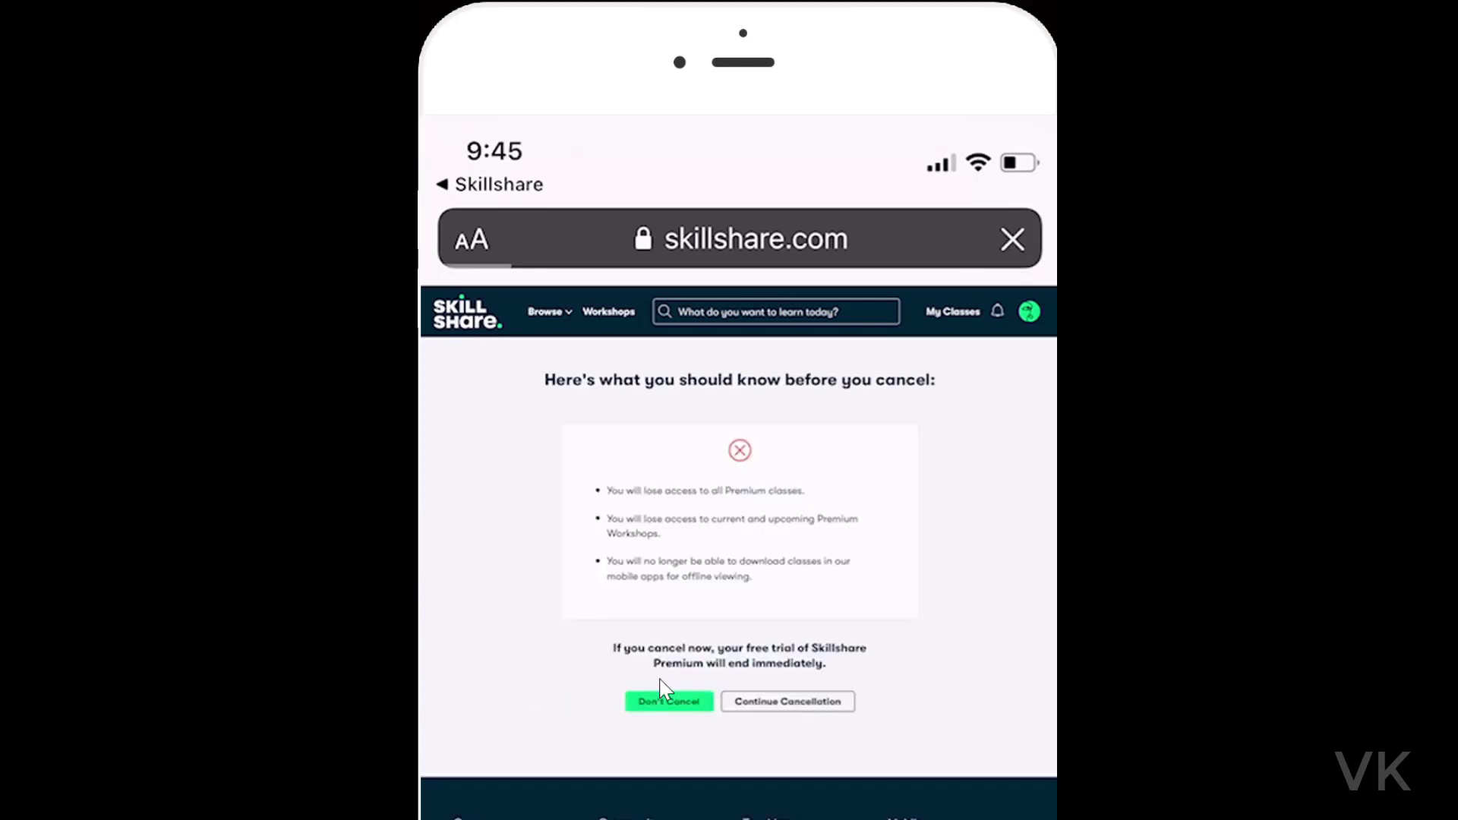
mouse_move(614, 682)
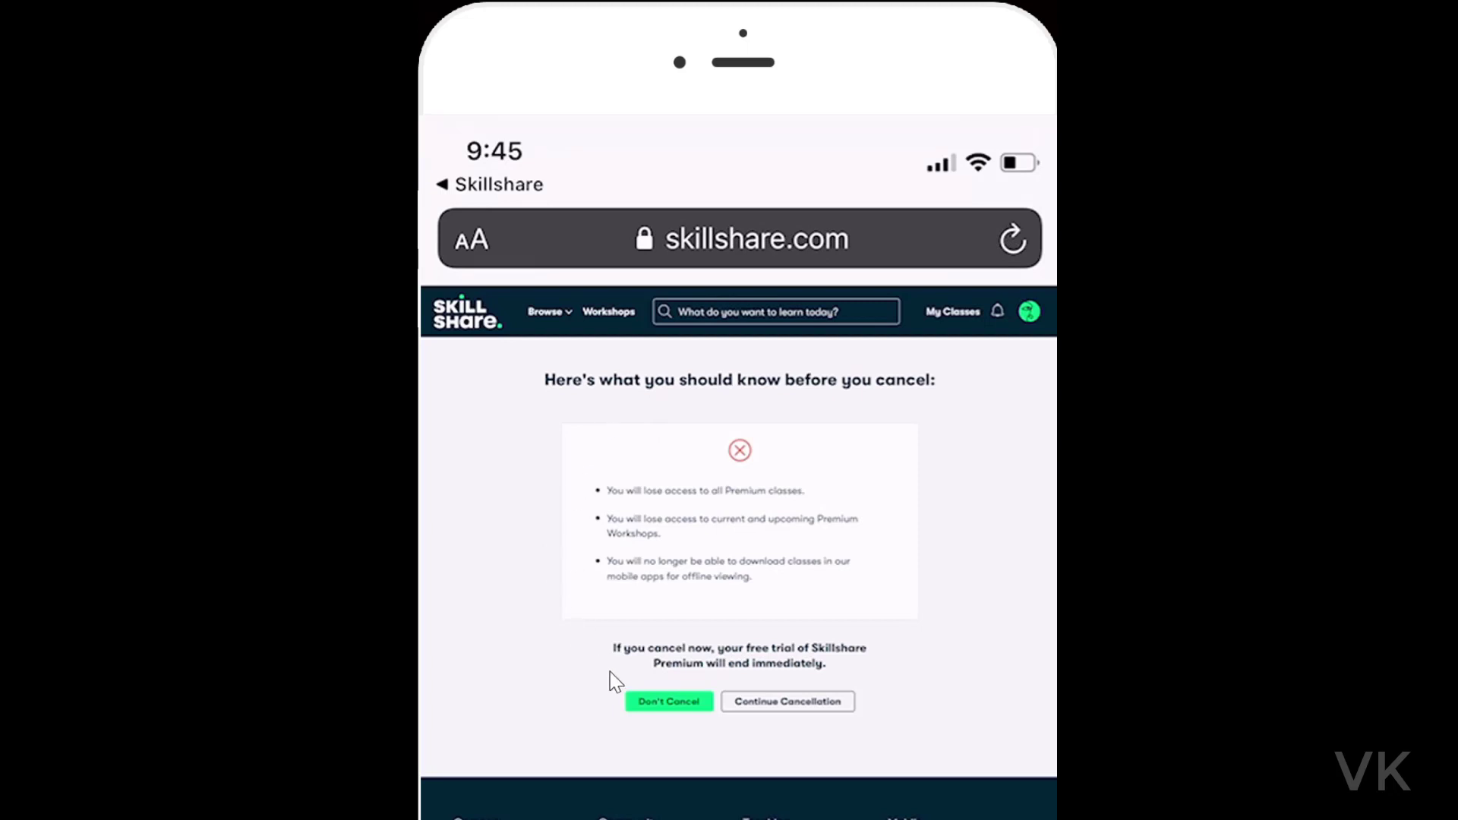
mouse_move(796, 713)
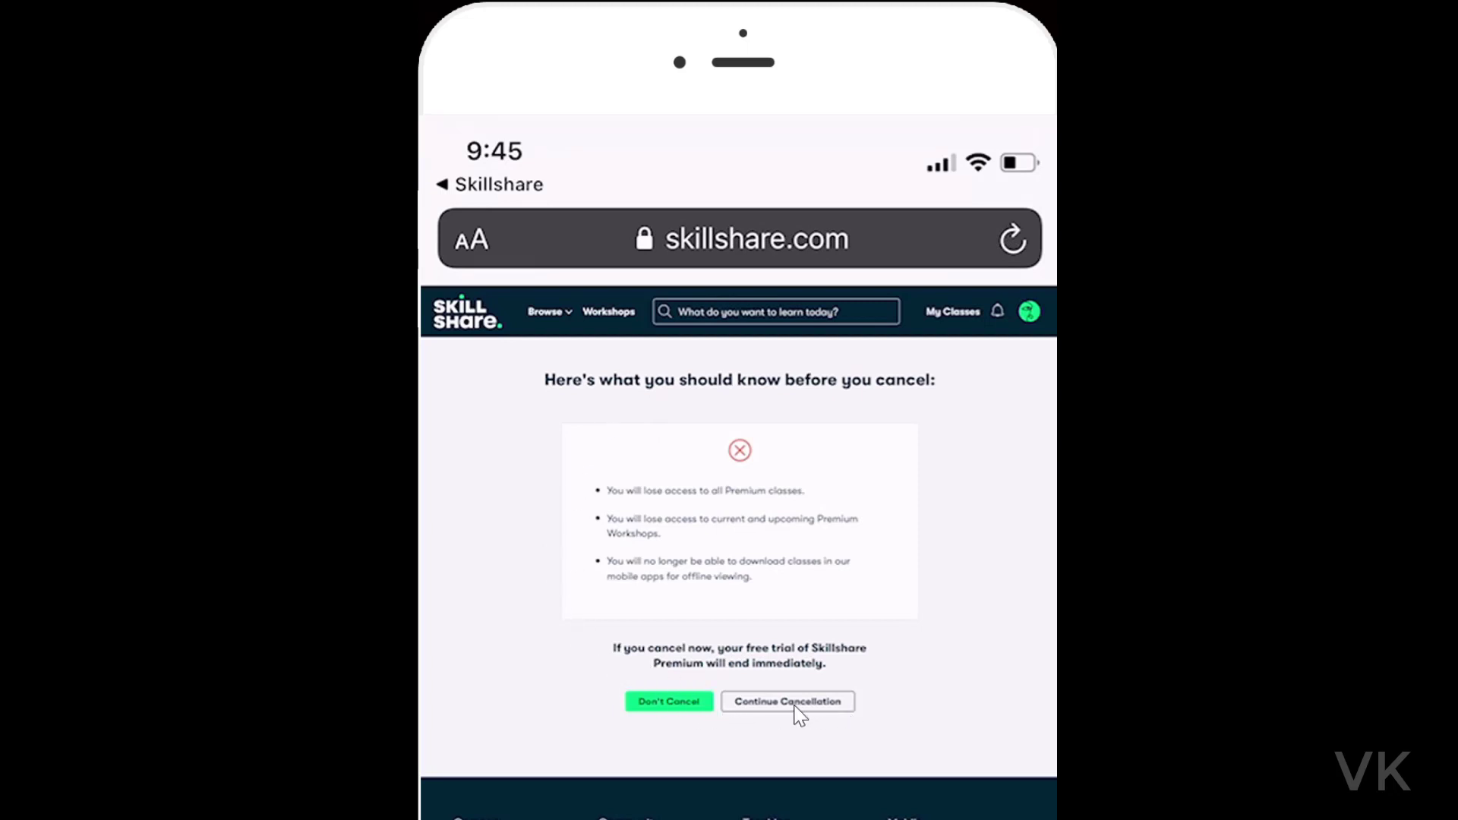
left_click(787, 700)
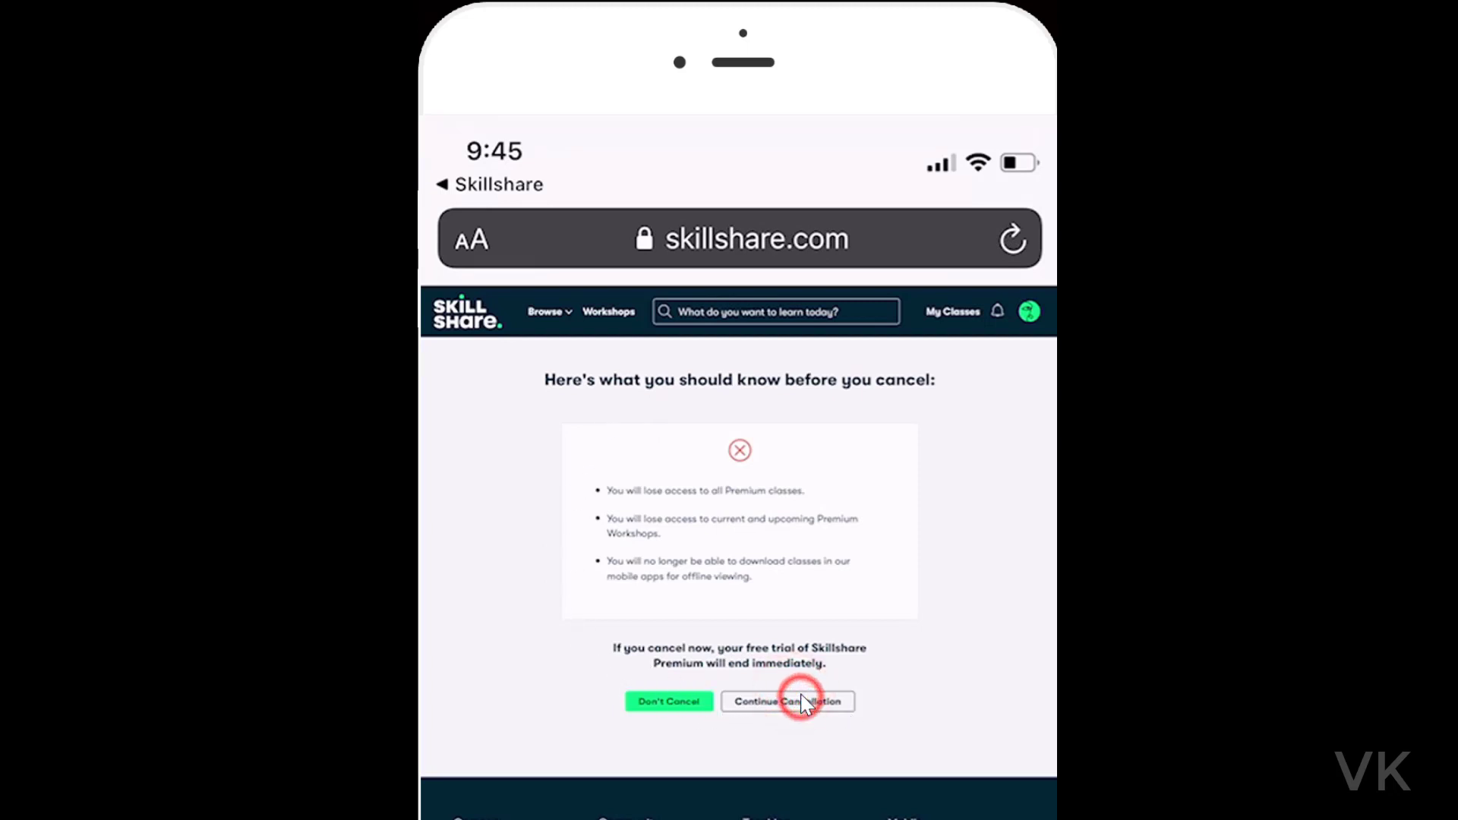
left_click(786, 701)
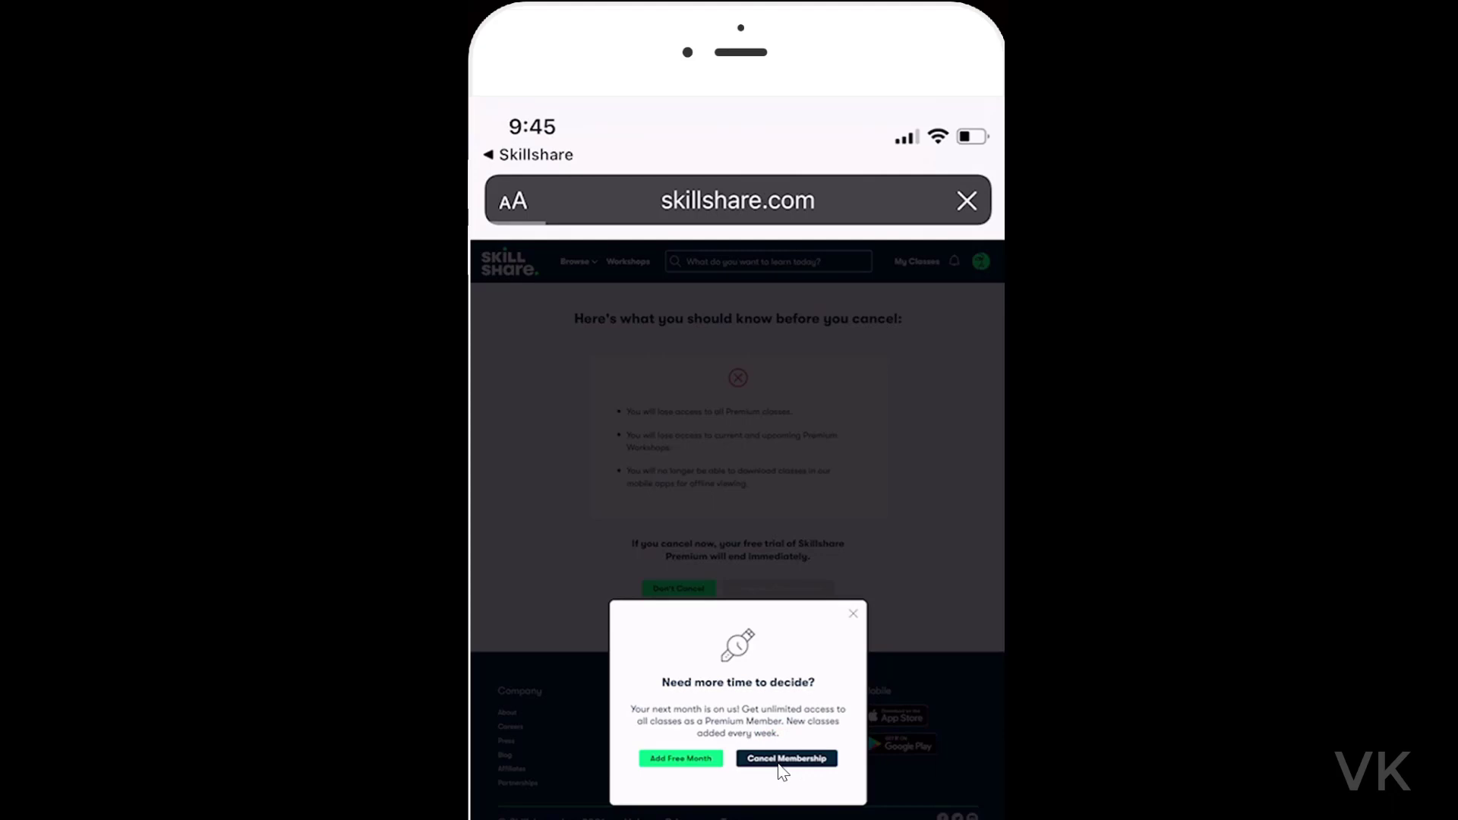
Decline the free month, cancel, and submit the survey with Other as the reason
left_click(786, 757)
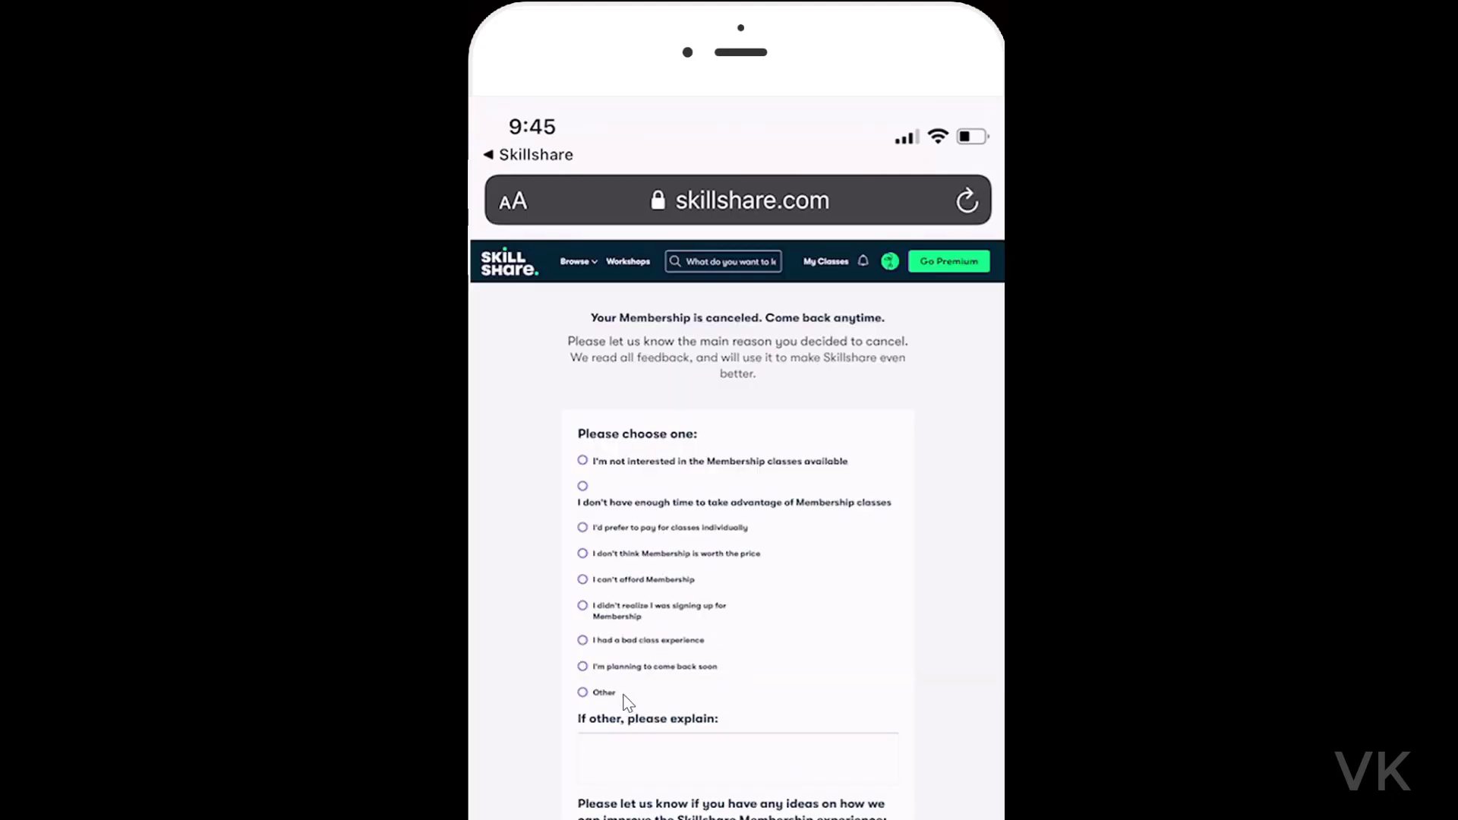
left_click(583, 691)
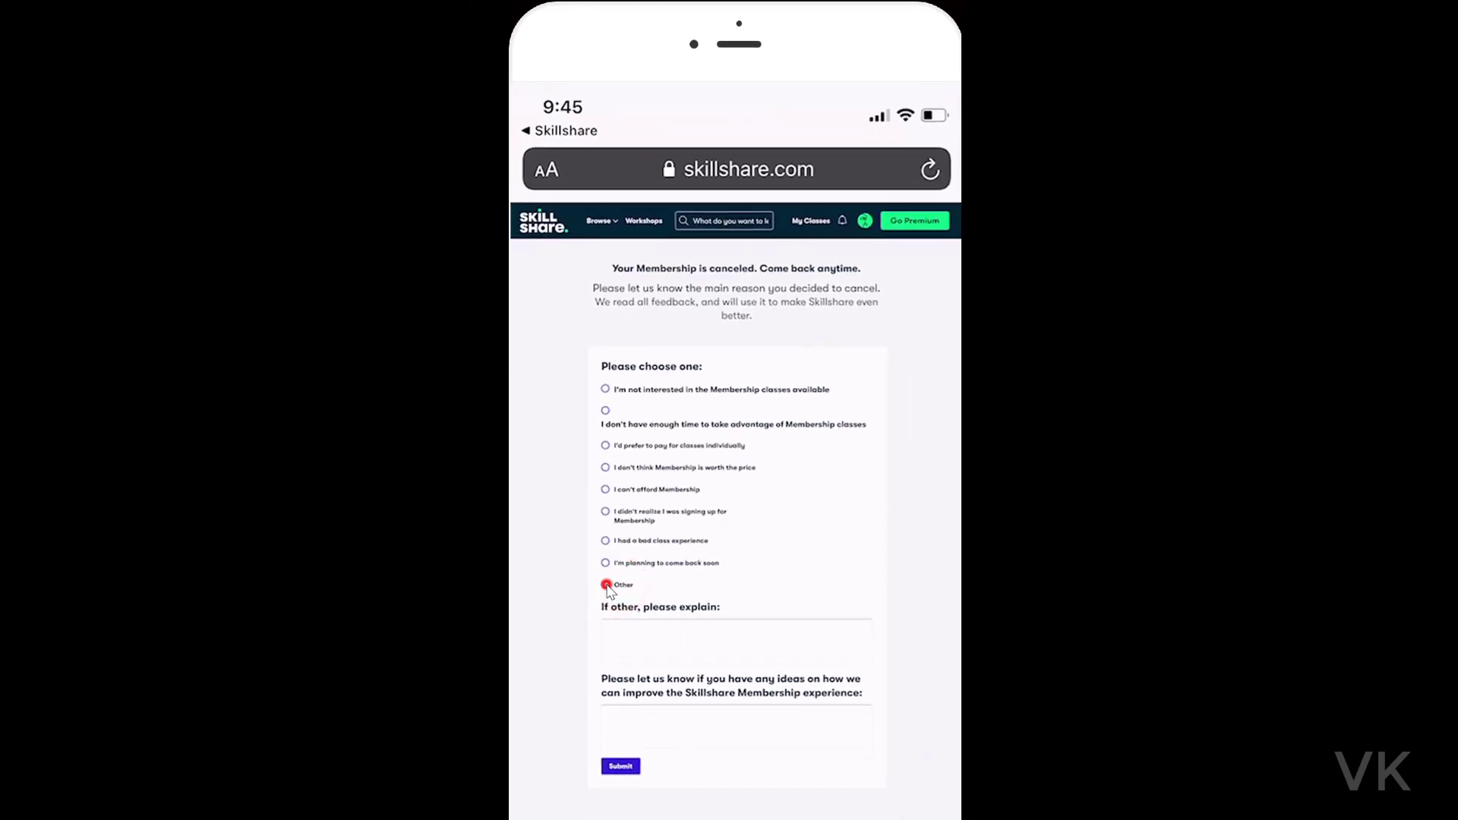
left_click(605, 584)
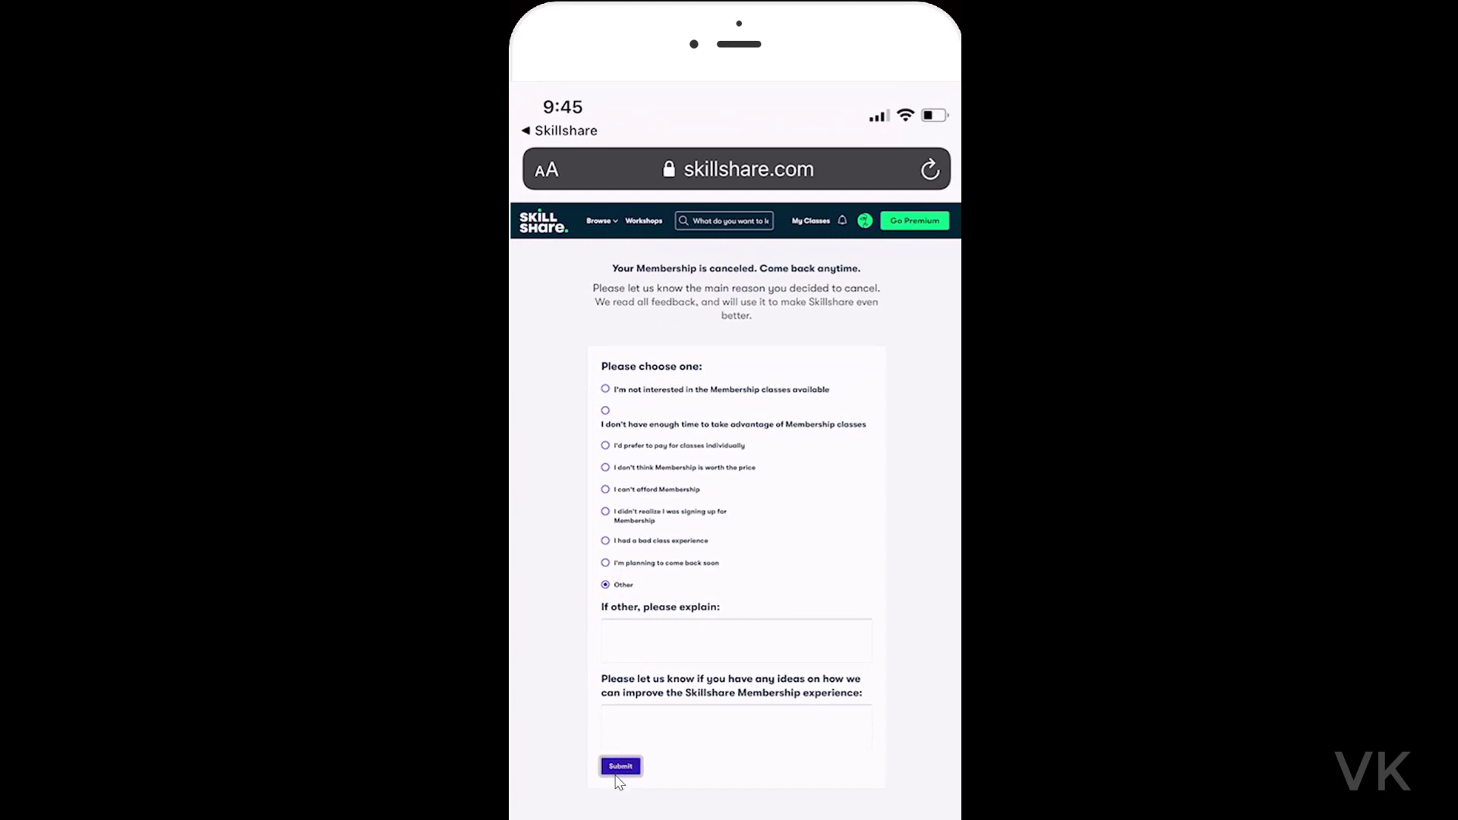
left_click(619, 765)
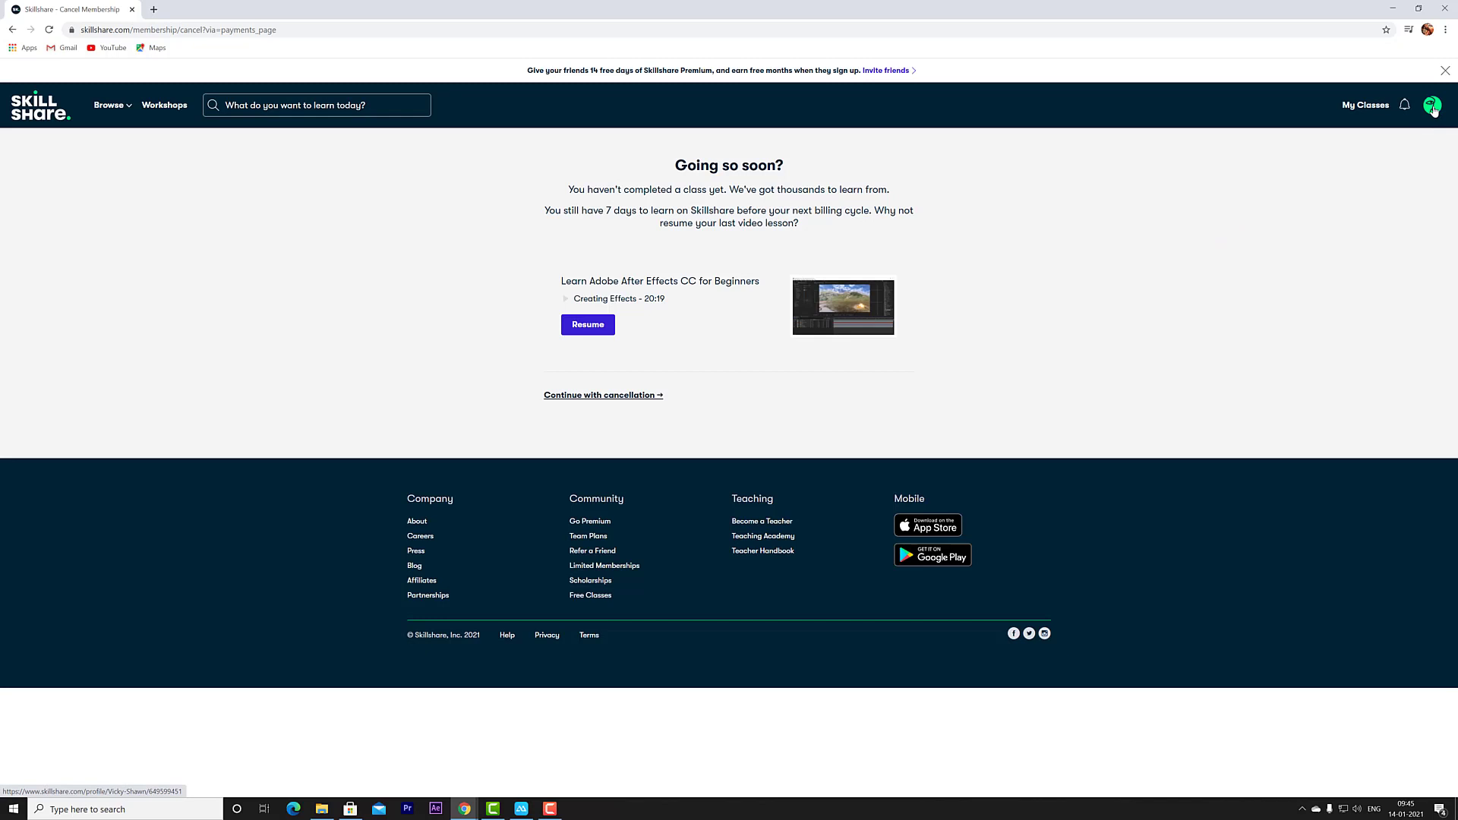
Return to Account Settings Payments to confirm the membership expires January 21, 2021
left_click(1433, 105)
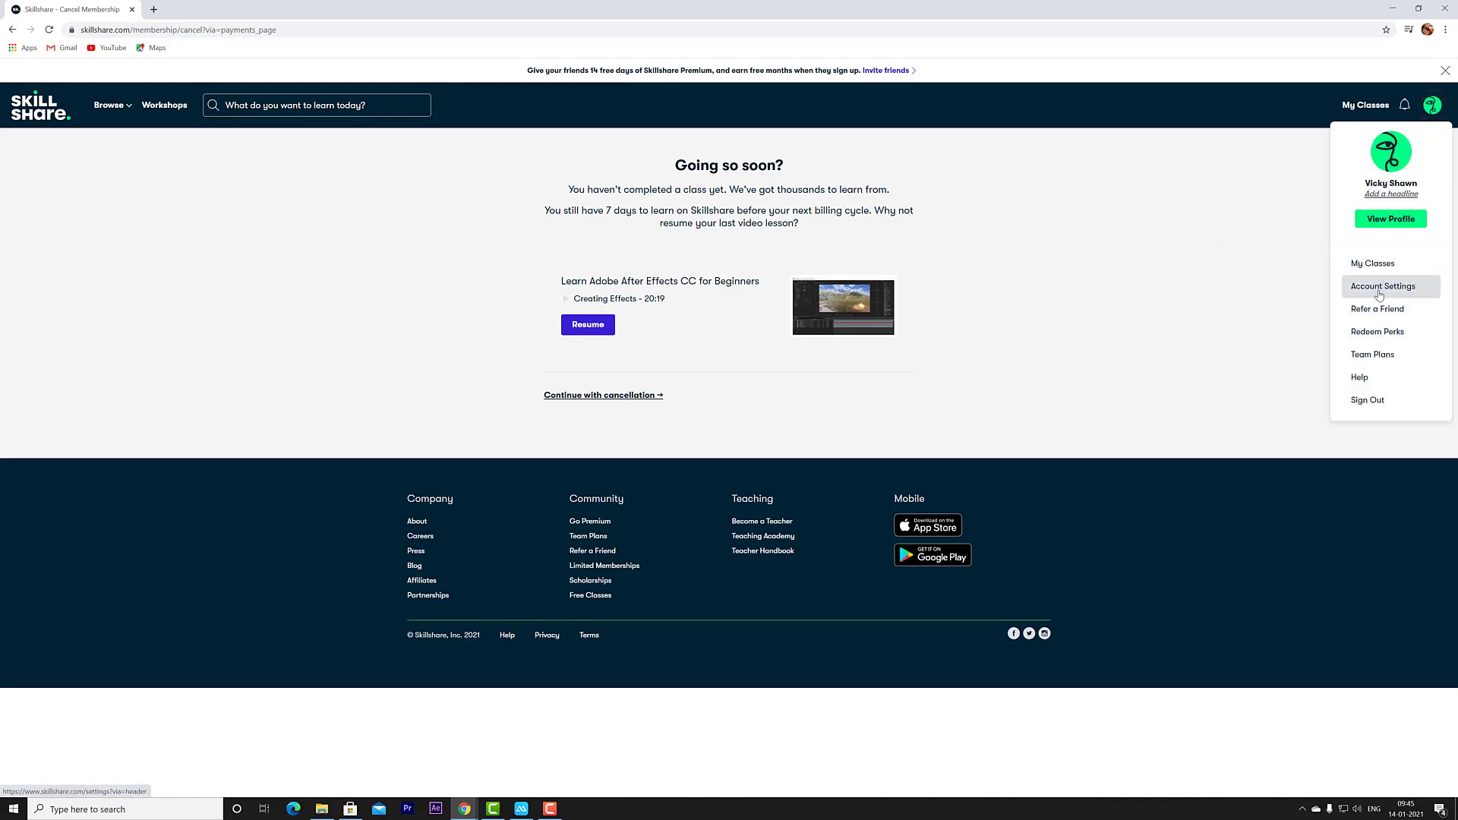
left_click(1382, 285)
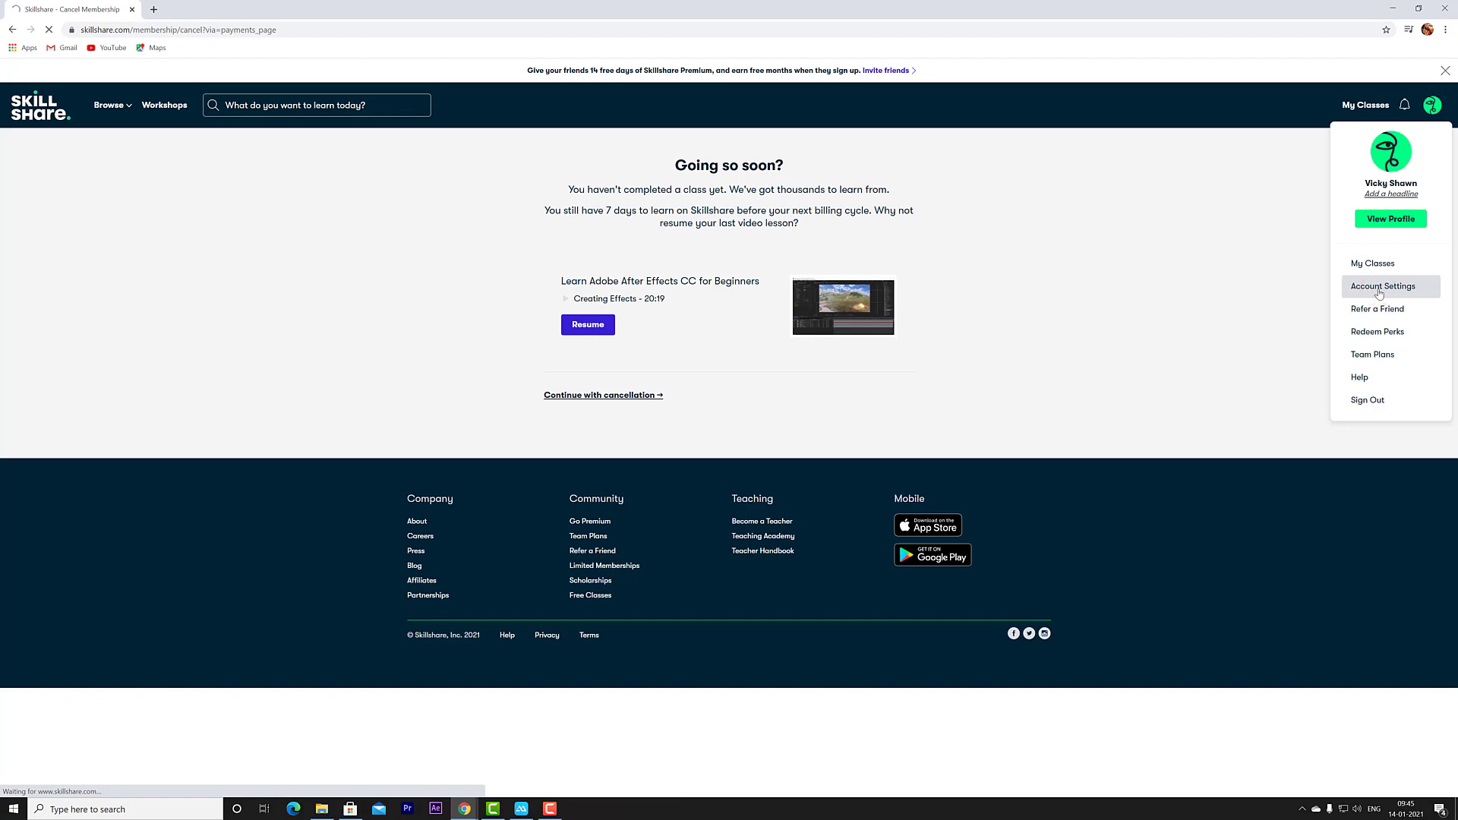
left_click(1382, 285)
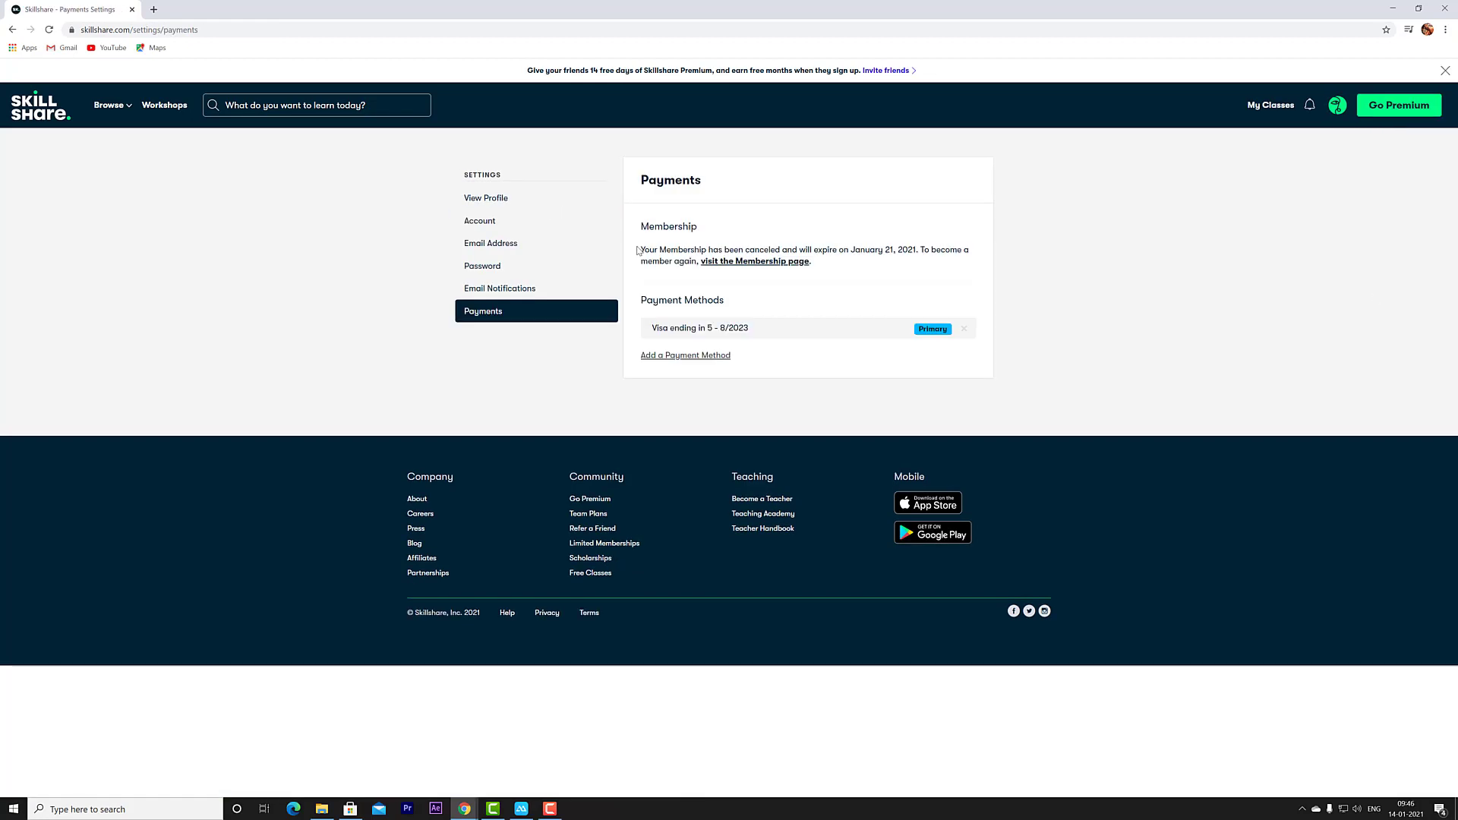